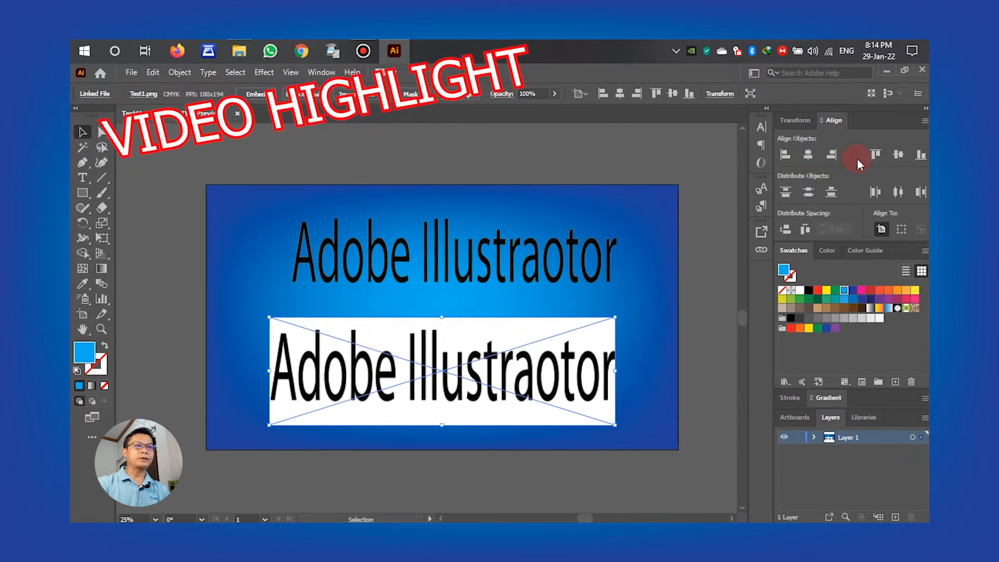
Step: Select the upper Adobe Illustraotor text and centre it horizontally on the artboard
click(810, 155)
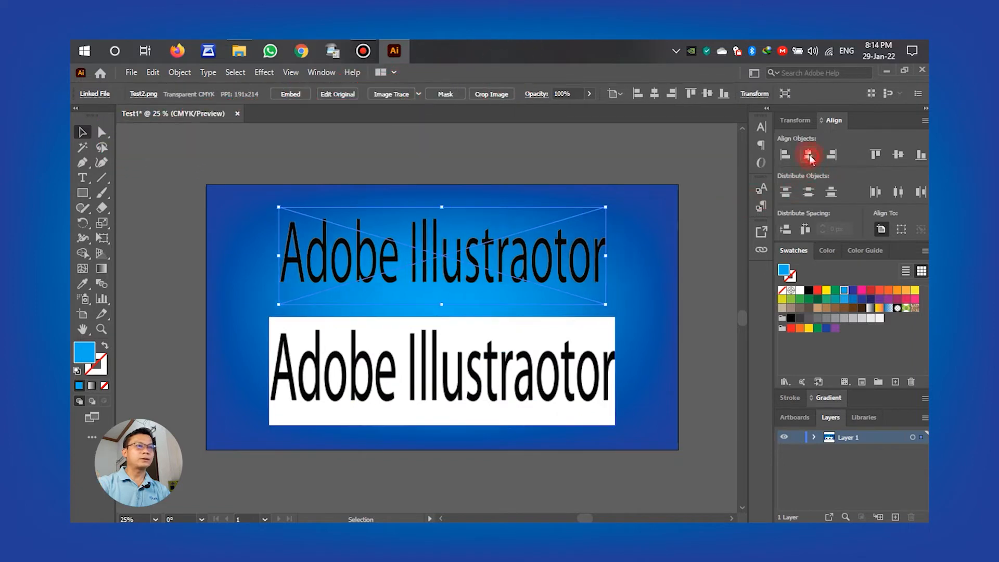
click(722, 306)
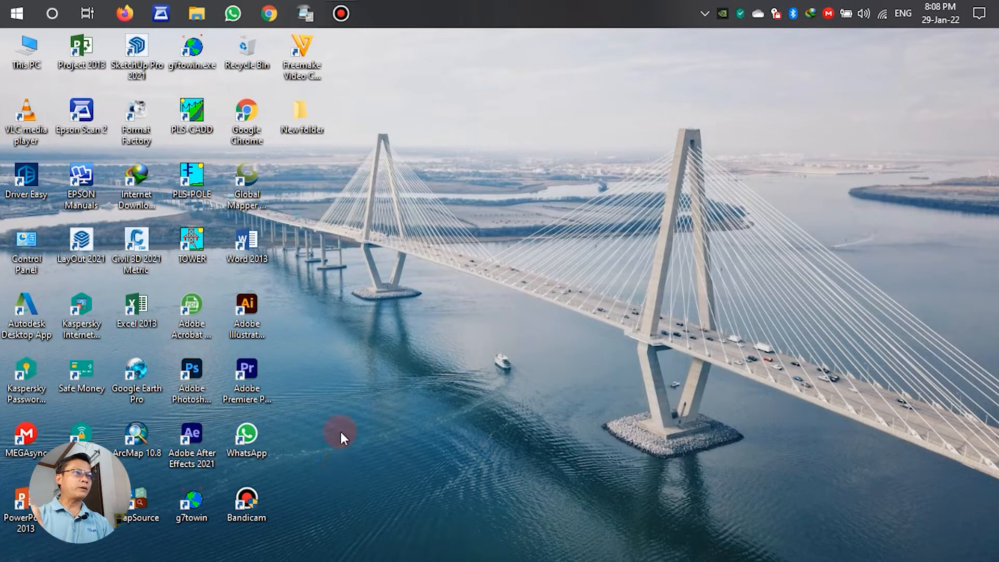
mouse_move(246, 306)
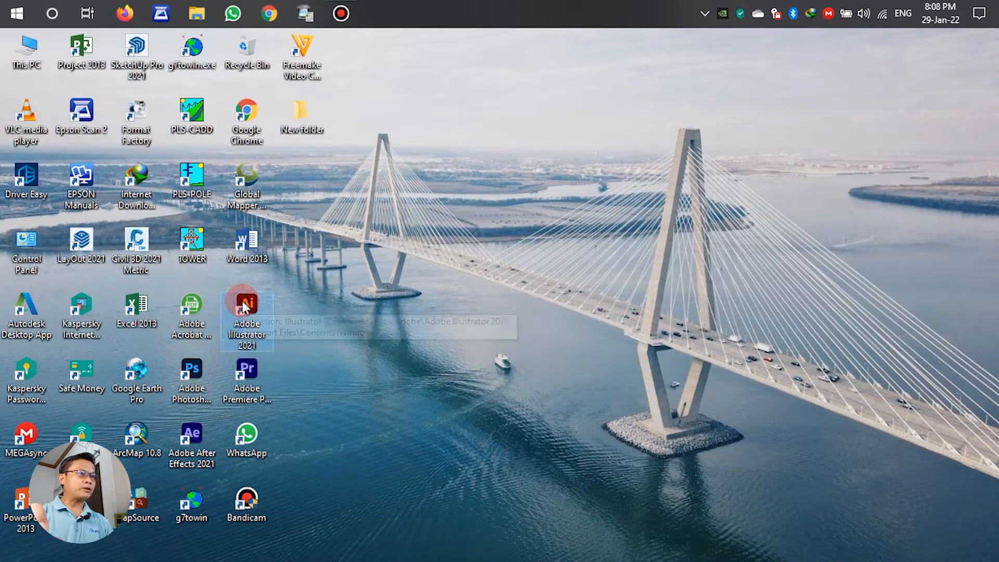
Step: Launch Adobe Illustrator 2021 from its desktop icon
double_click(247, 303)
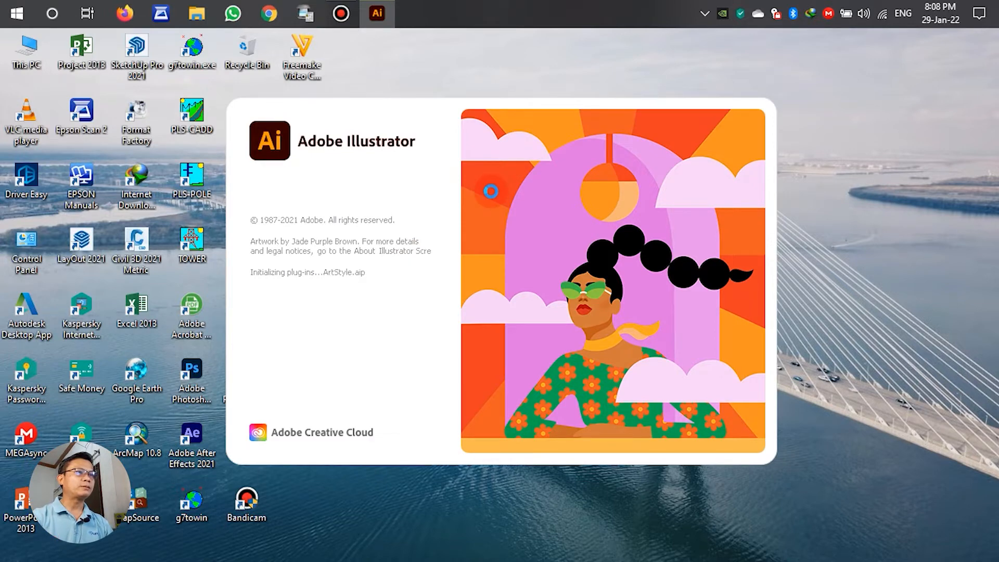
mouse_move(498, 193)
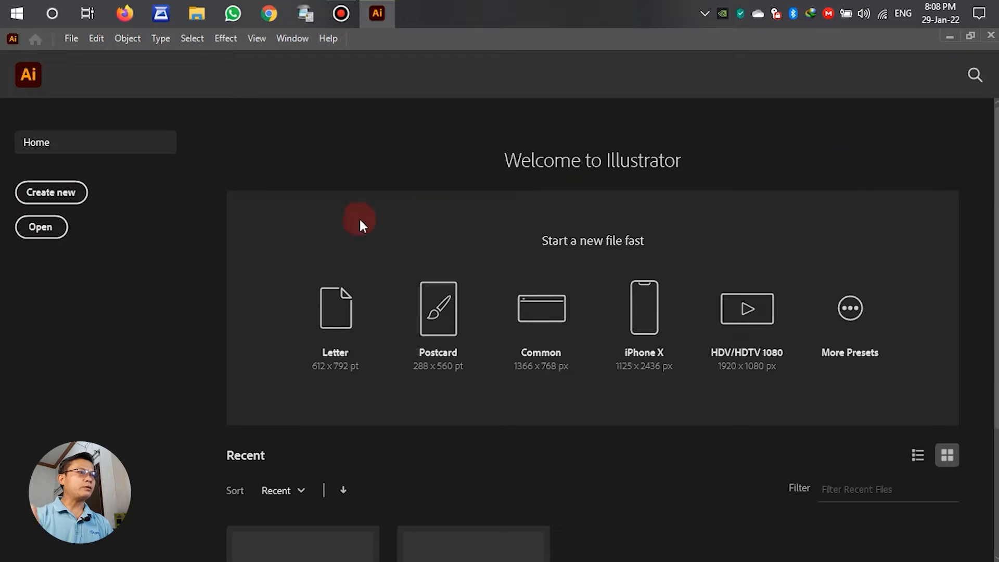
mouse_move(51, 191)
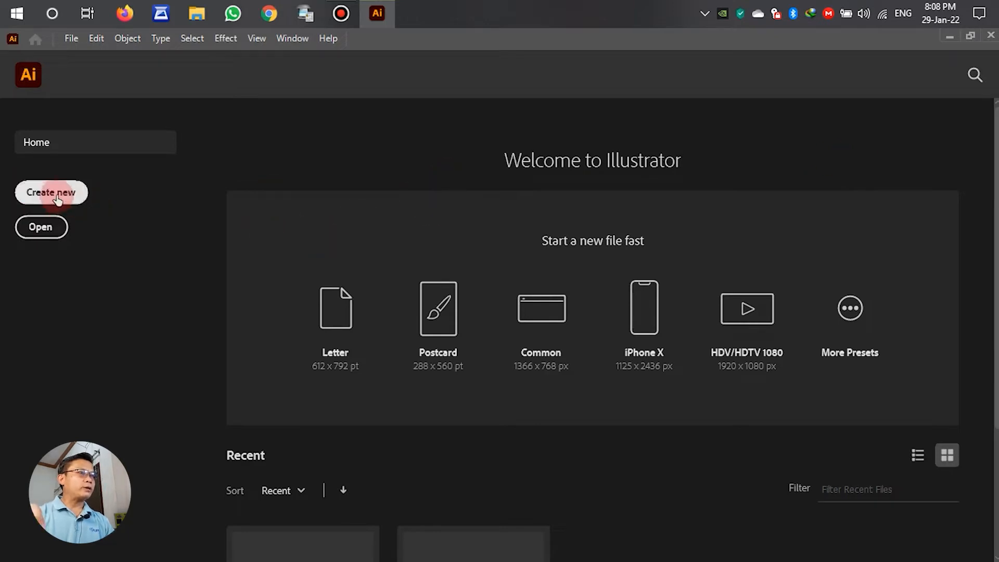
Step: Create a new 1920 x 1080 px document from the Custom preset, named Test1
click(51, 192)
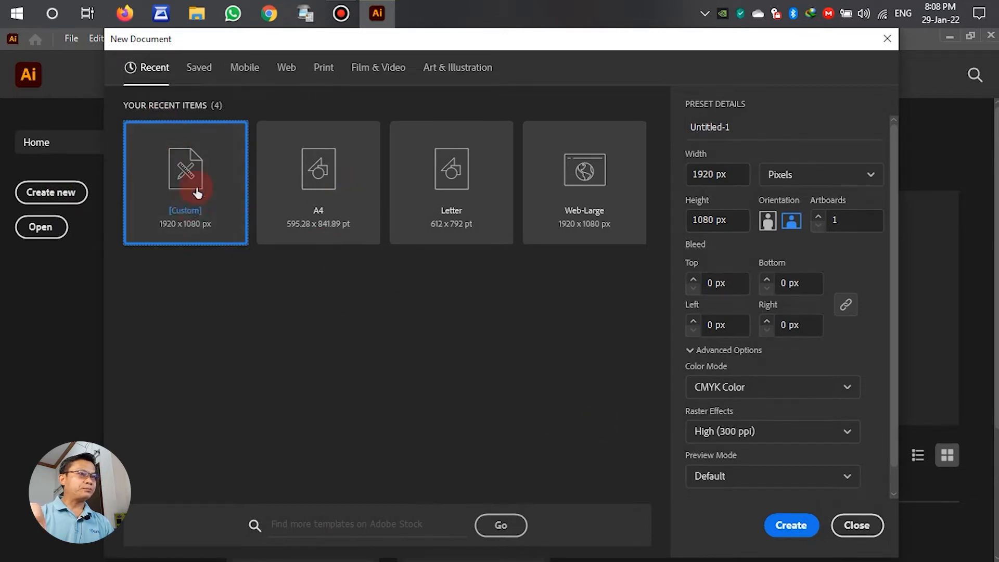
mouse_move(172, 240)
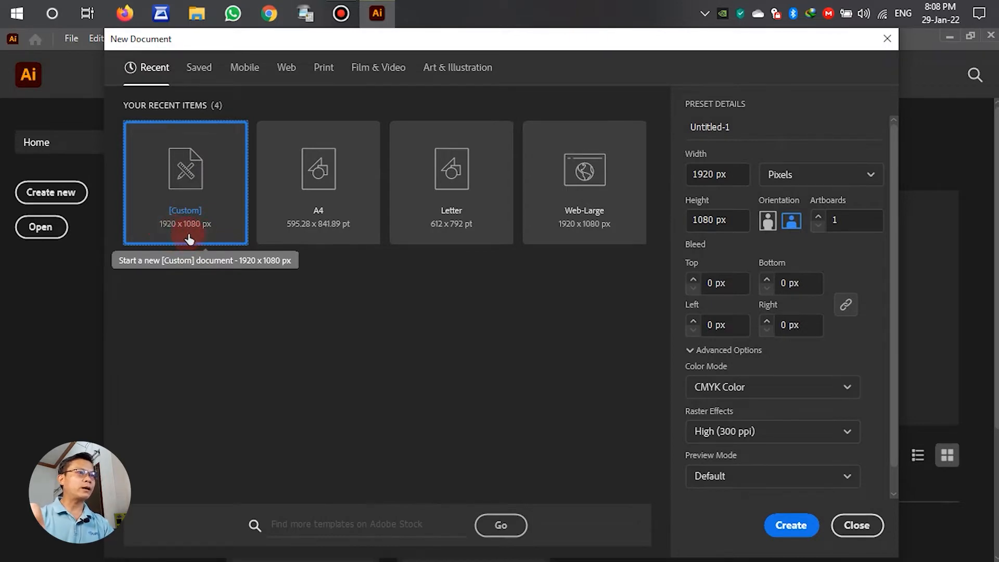
mouse_move(739, 456)
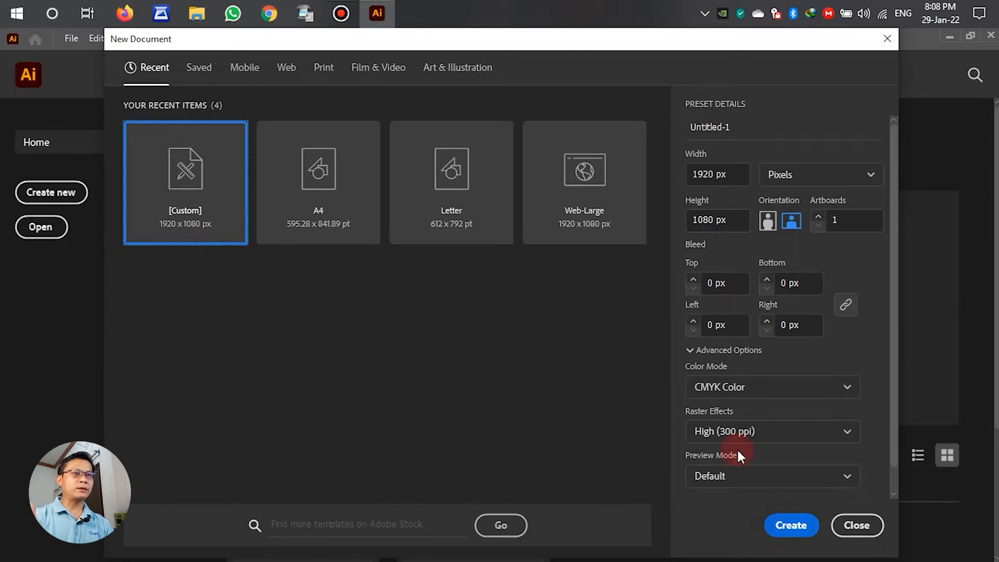
mouse_move(705, 109)
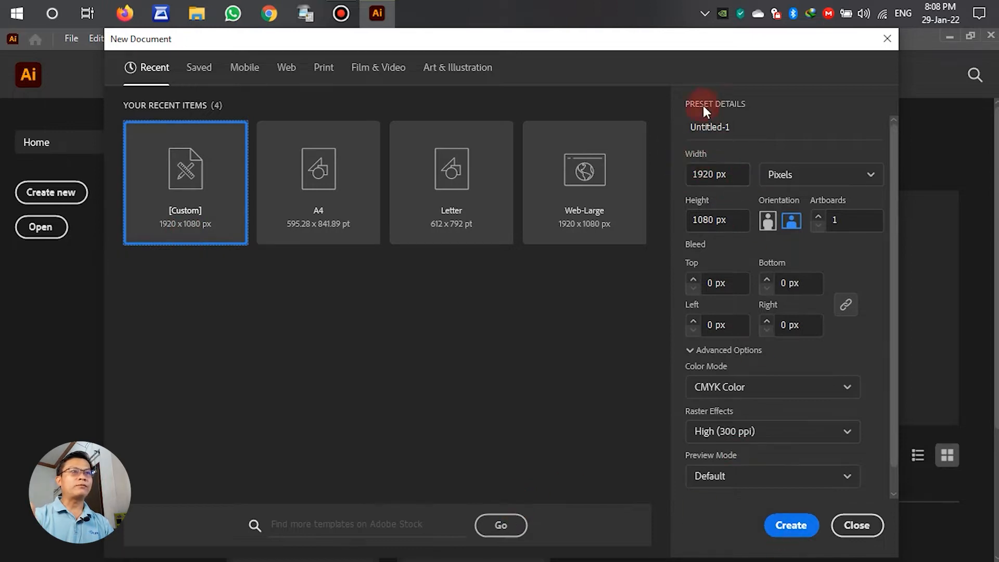
click(710, 127)
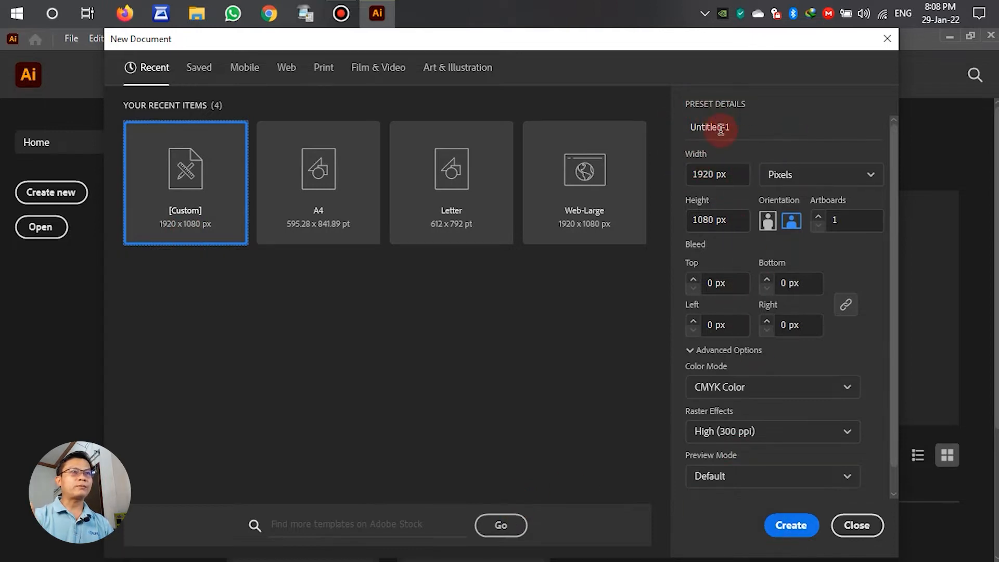
triple_click(711, 127)
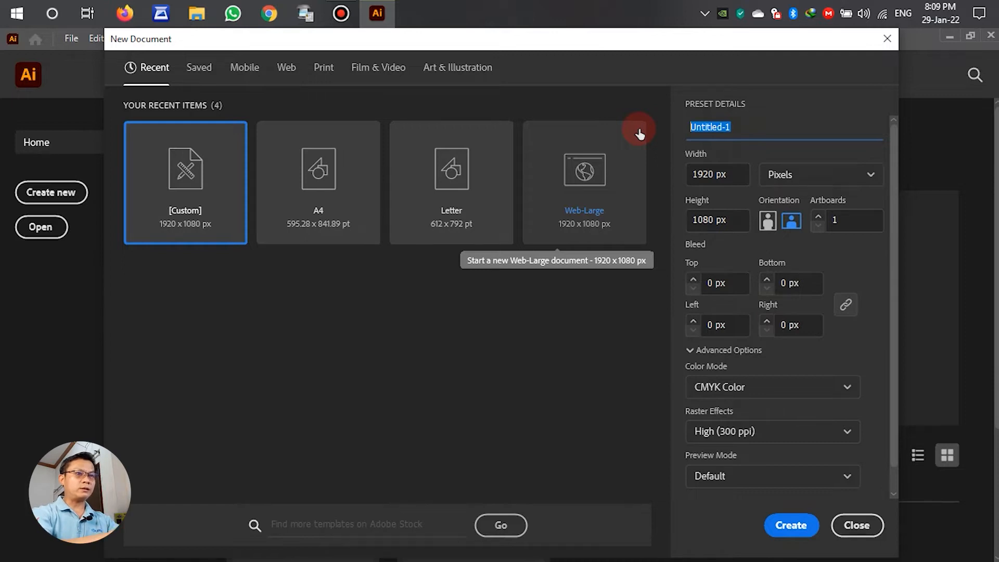
text(Tes)
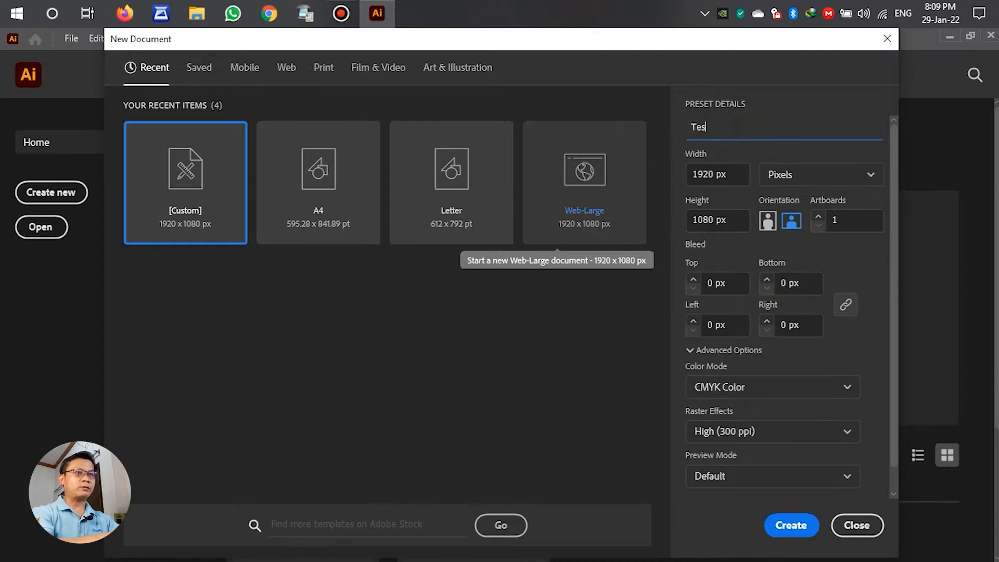
text(t1)
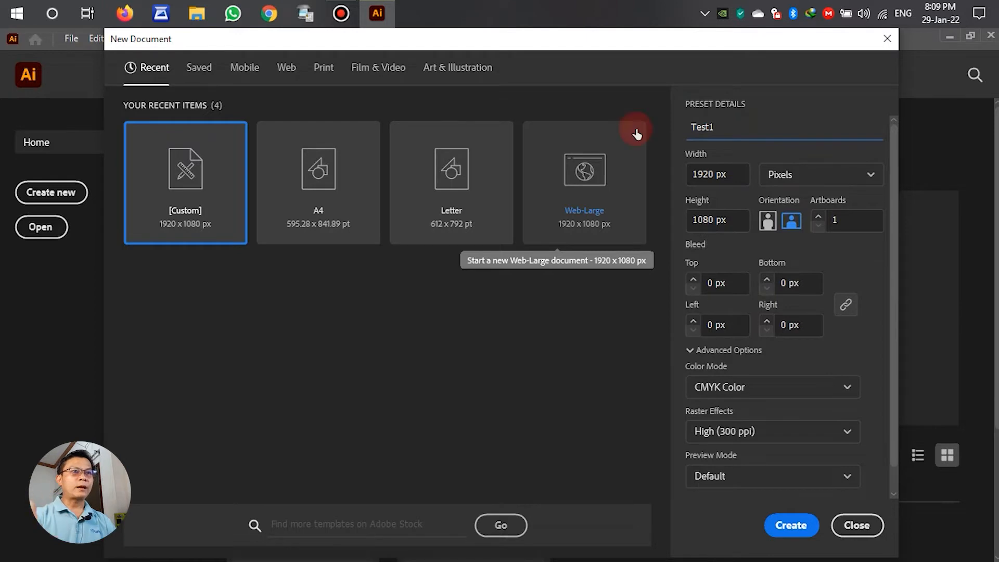
mouse_move(732, 257)
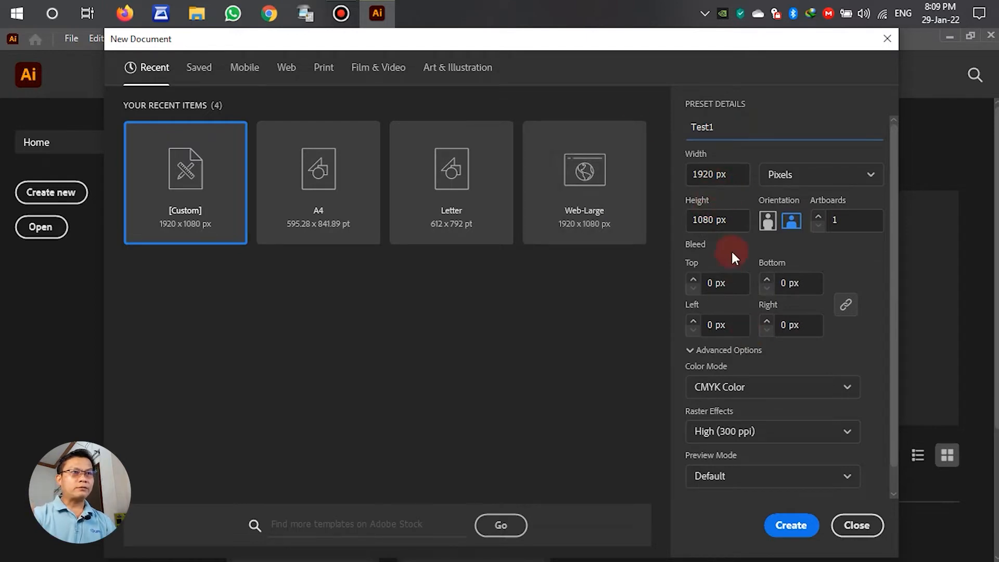
click(857, 525)
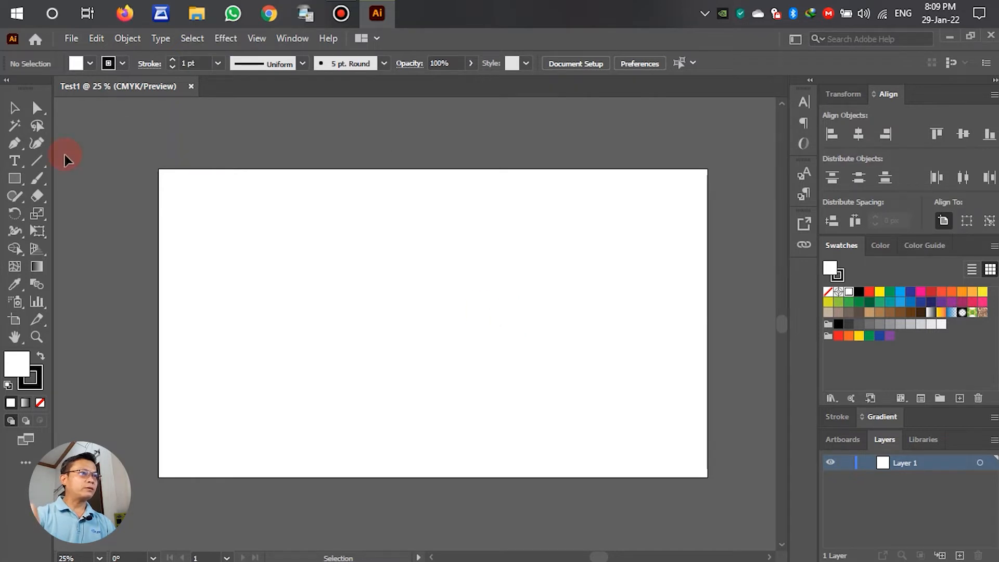
Step: Add a large black text object reading Adobe Illustraotor on the upper left artboard
click(13, 160)
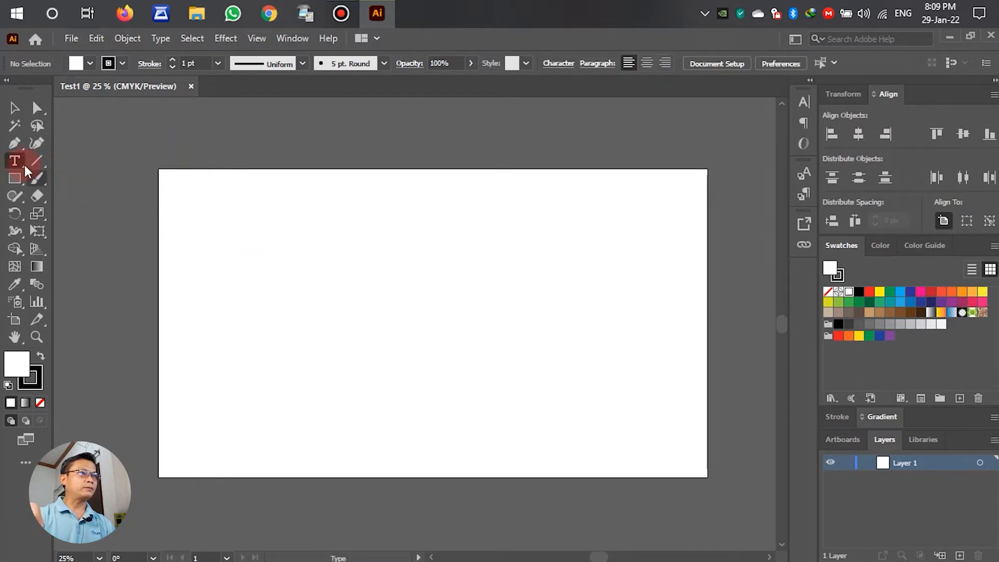
mouse_move(16, 160)
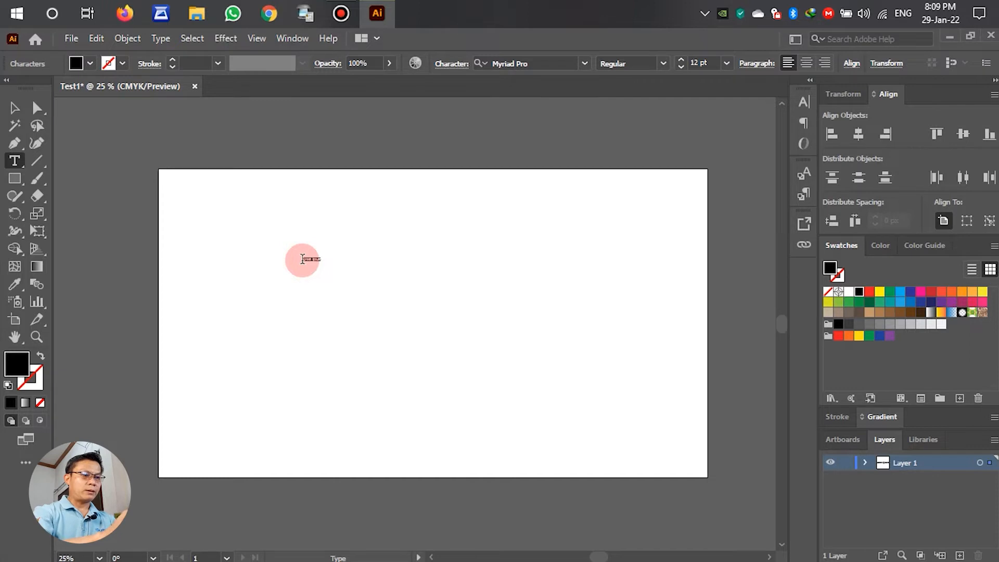
click(303, 259)
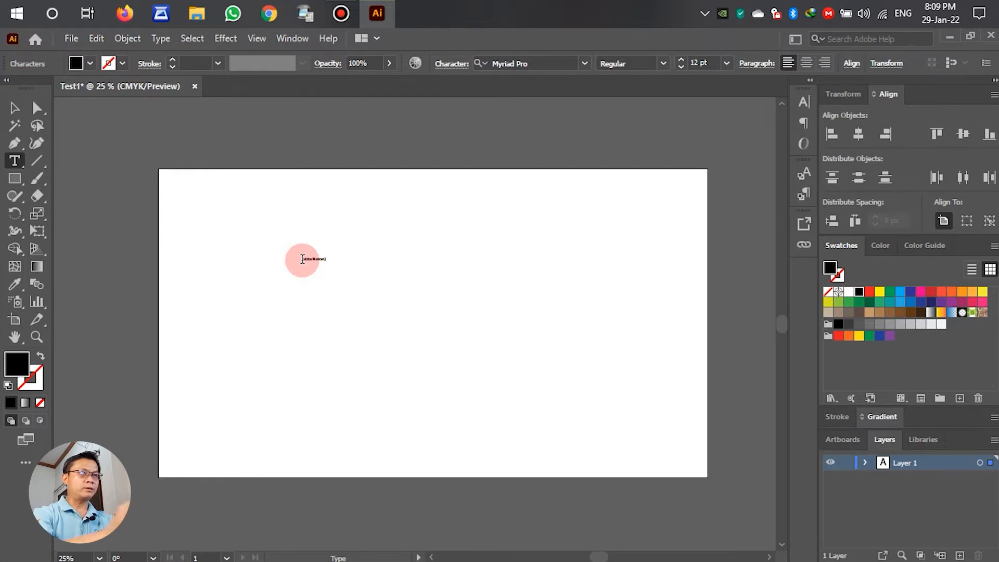
click(13, 107)
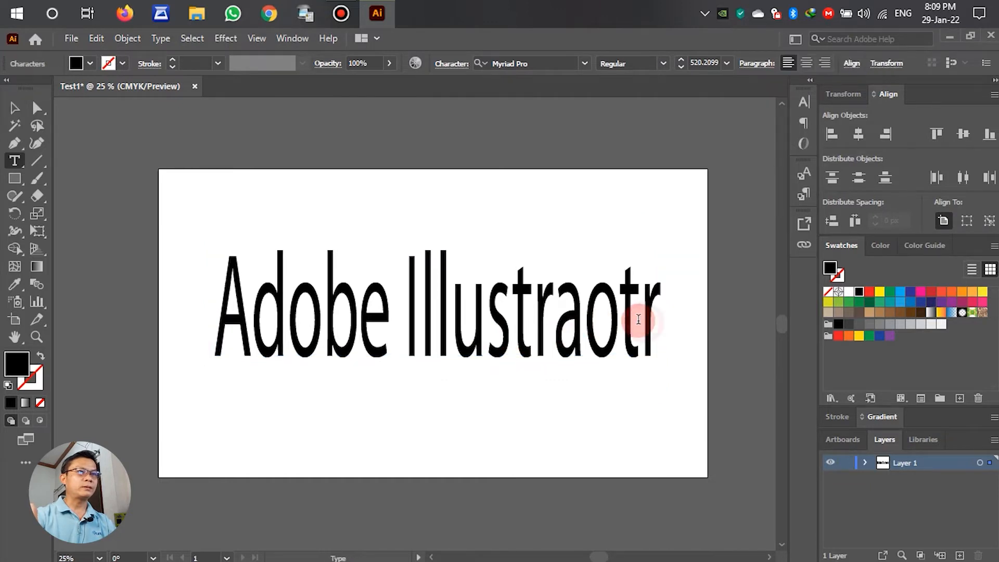
text(o)
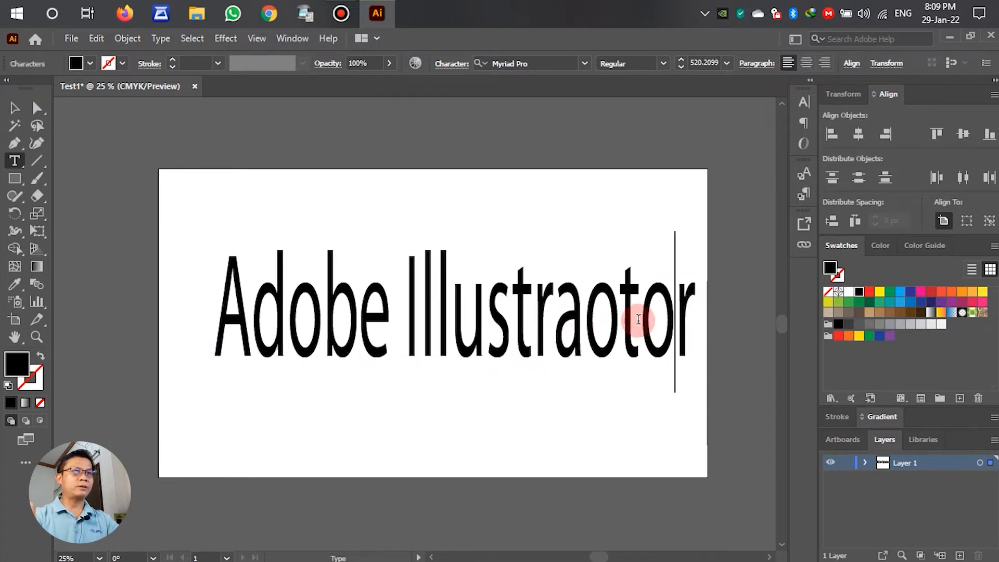
click(14, 107)
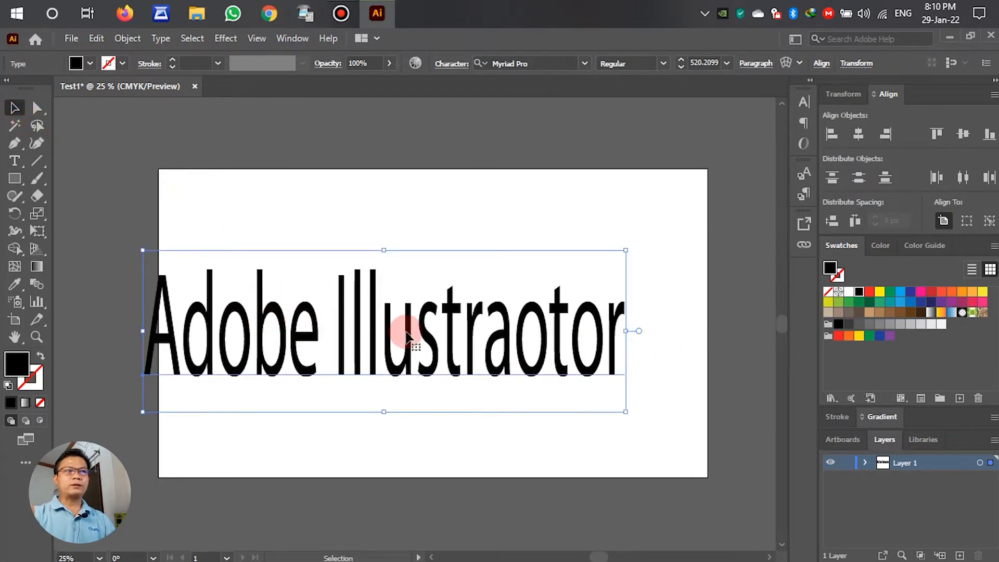
mouse_move(446, 330)
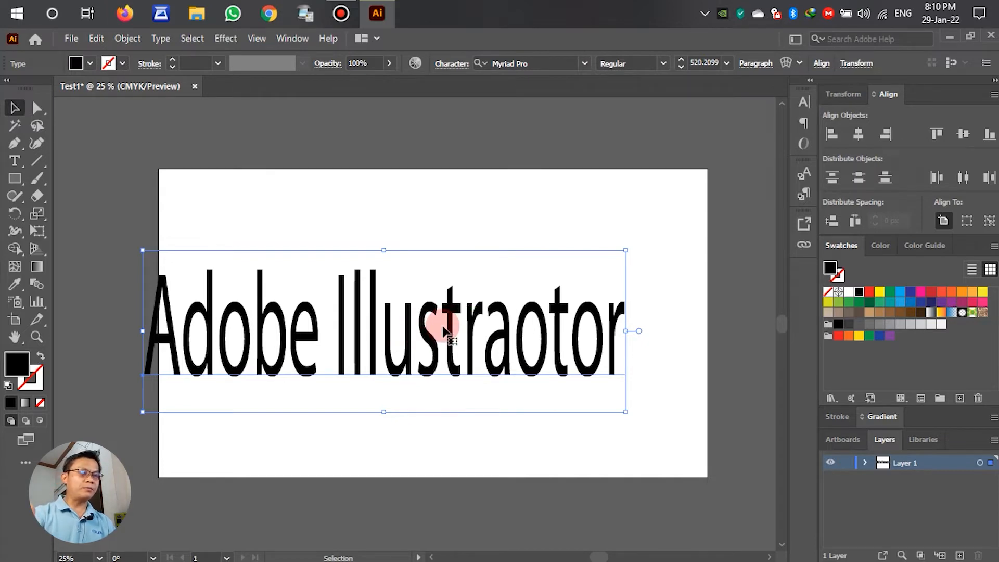
mouse_move(411, 363)
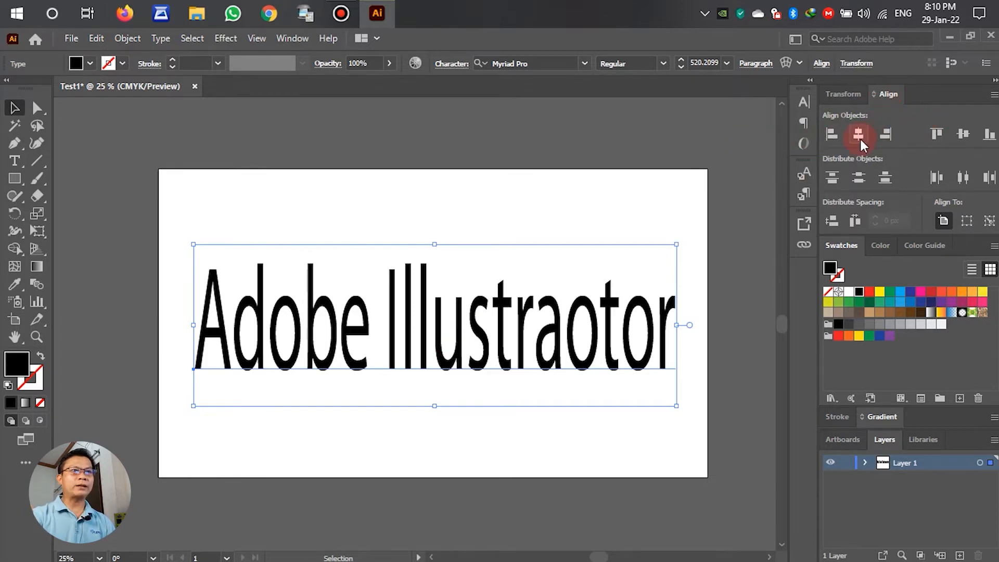
mouse_move(859, 134)
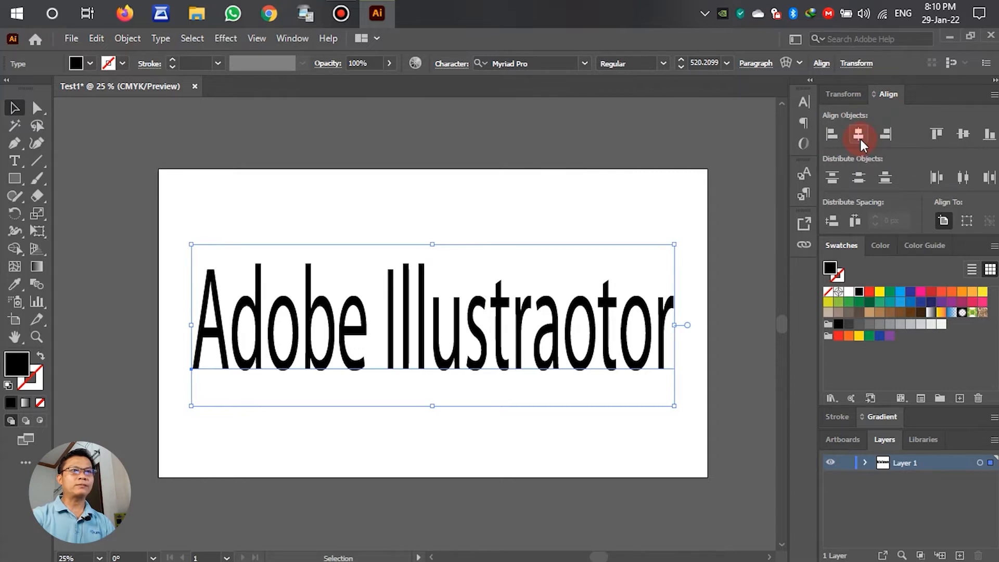
mouse_move(964, 134)
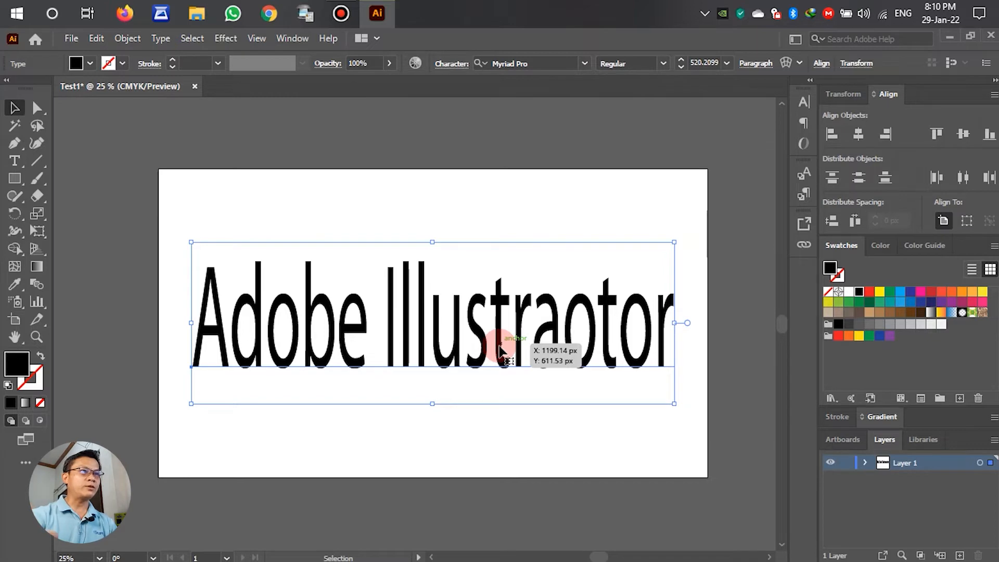
mouse_move(370, 201)
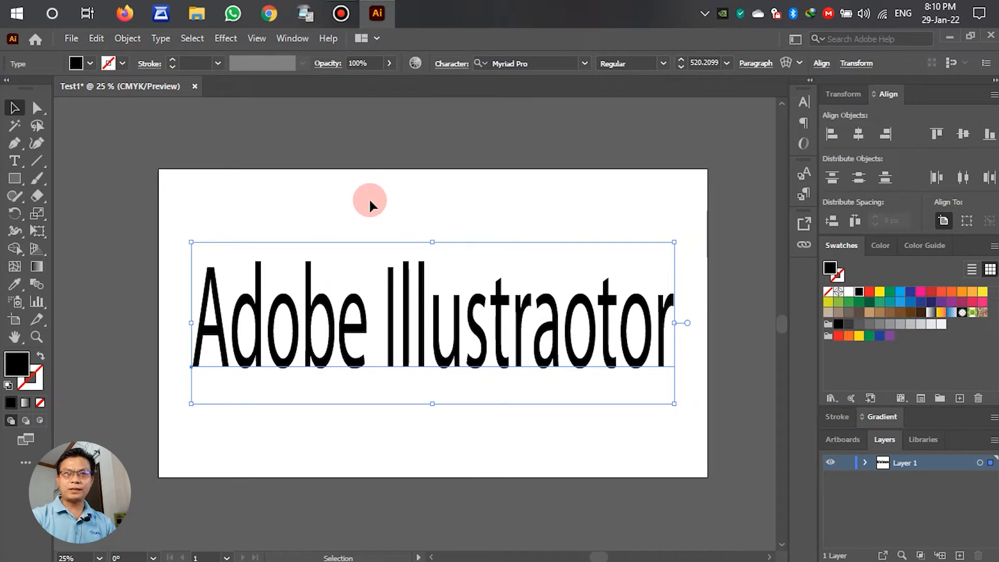
mouse_move(361, 196)
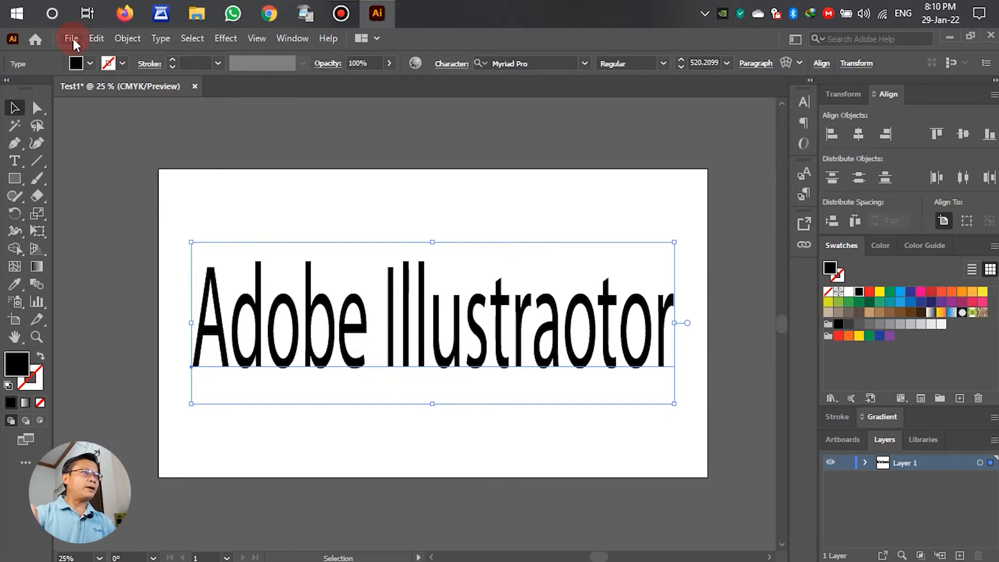
Step: Export the artwork as Test1.png with a white background at medium 150 ppi
click(71, 38)
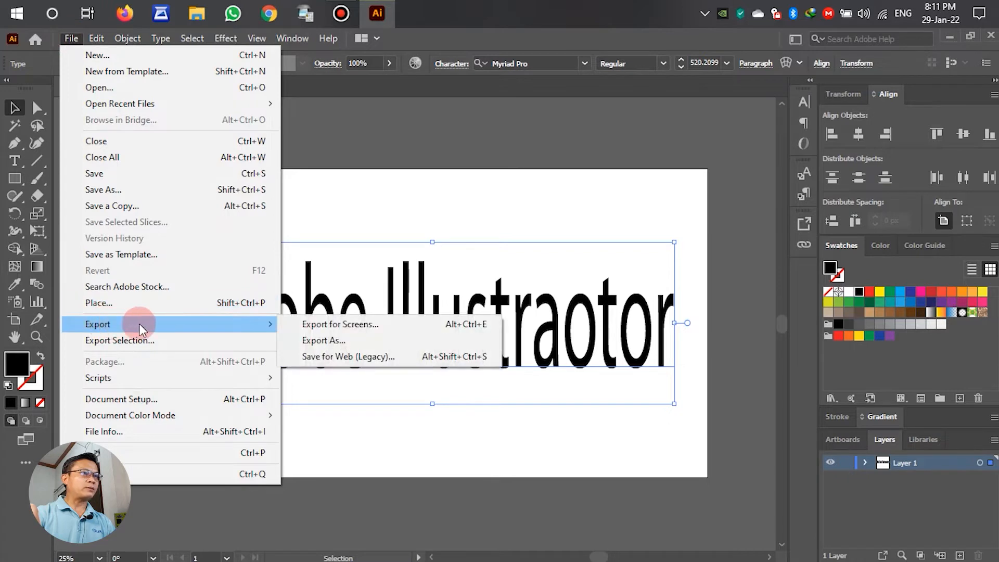
mouse_move(323, 341)
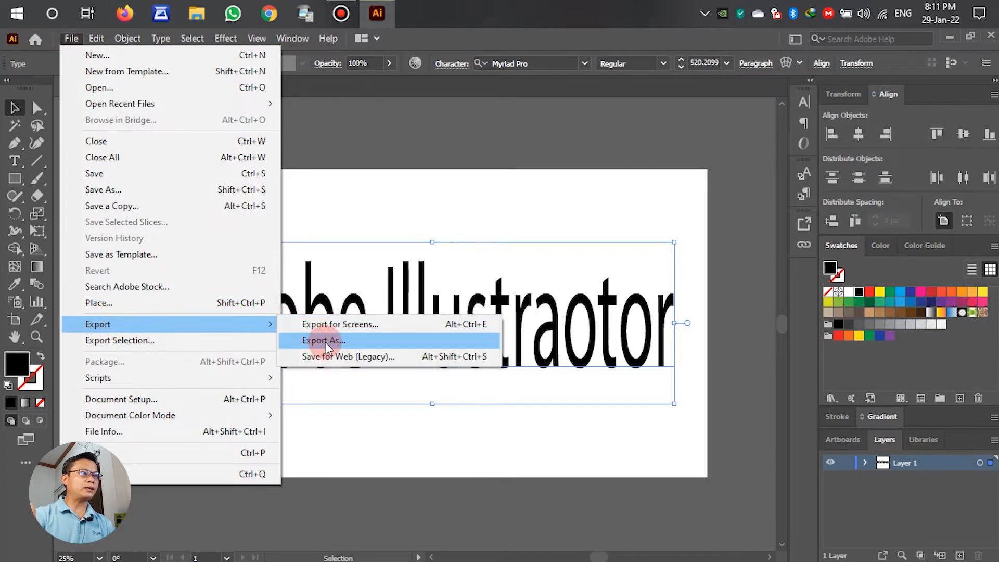
click(323, 341)
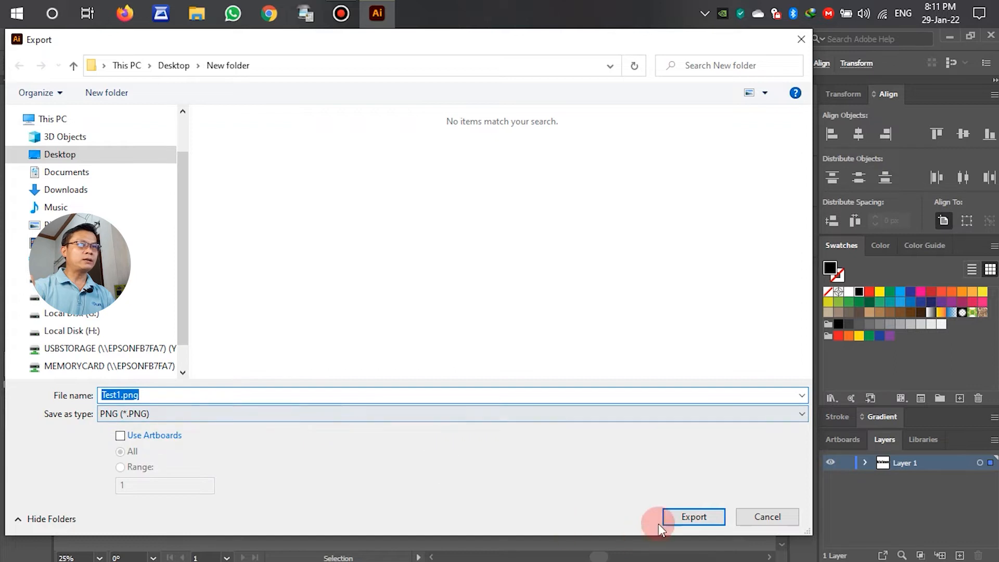
mouse_move(516, 396)
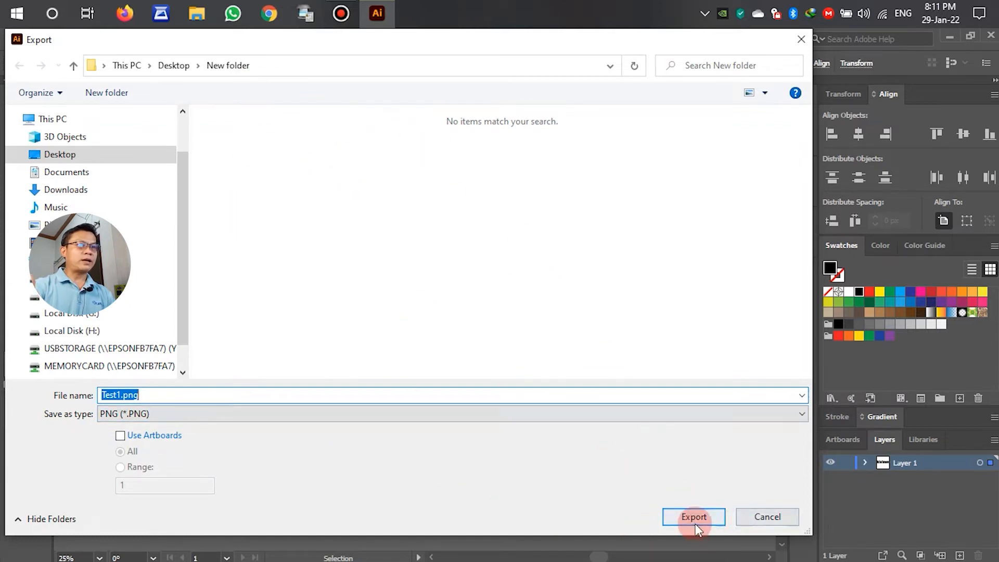
mouse_move(220, 64)
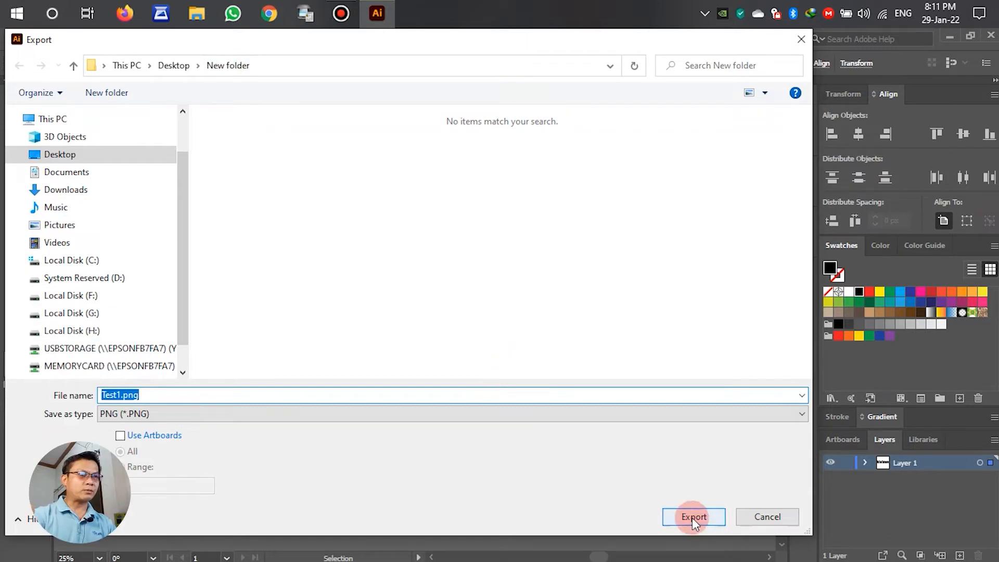
click(693, 517)
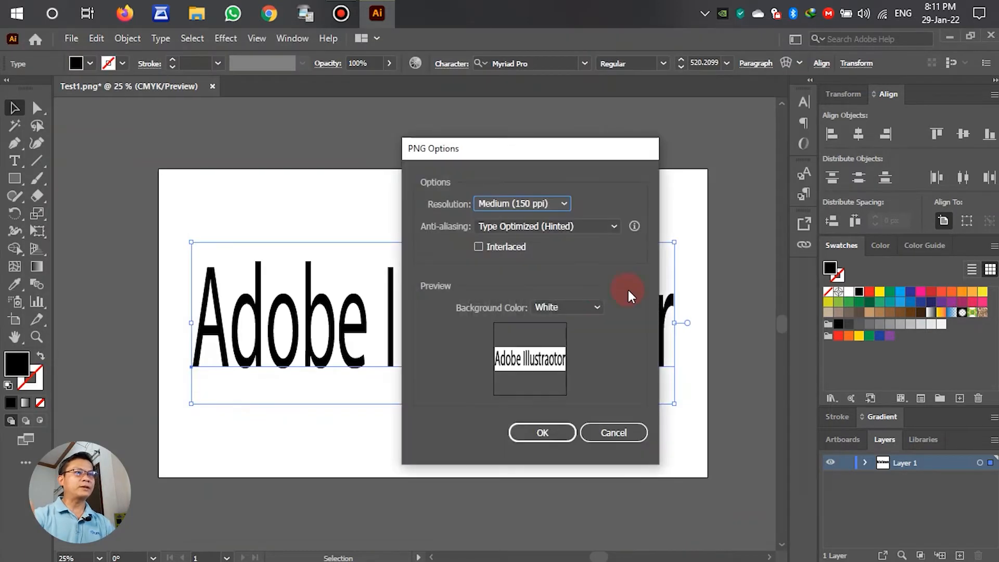
mouse_move(432, 169)
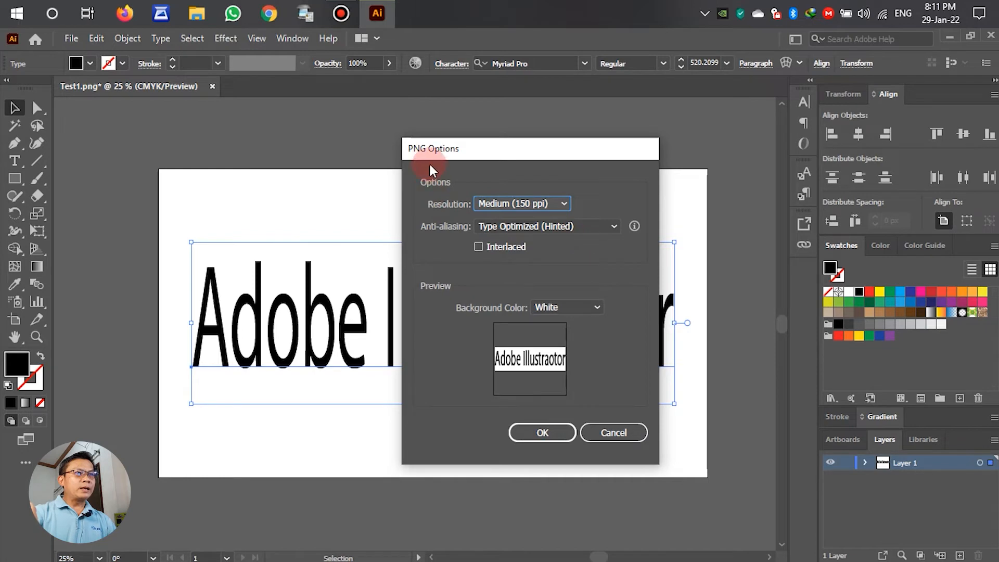
mouse_move(535, 241)
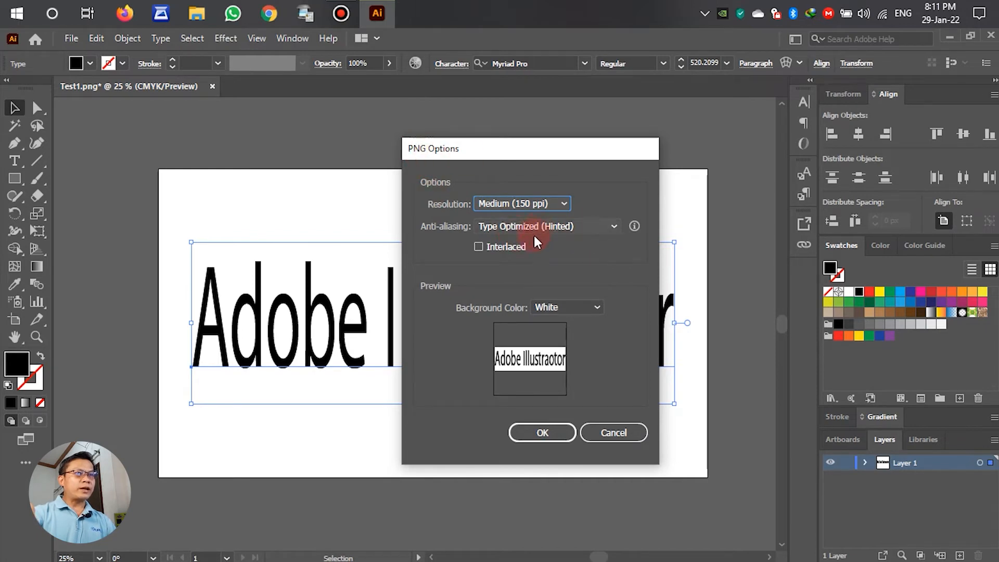
mouse_move(495, 313)
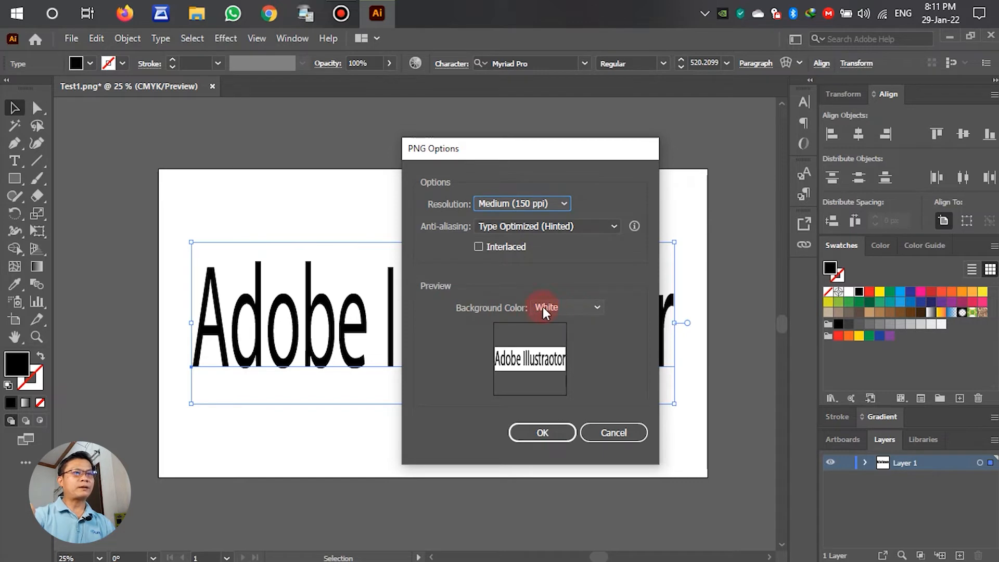
mouse_move(584, 317)
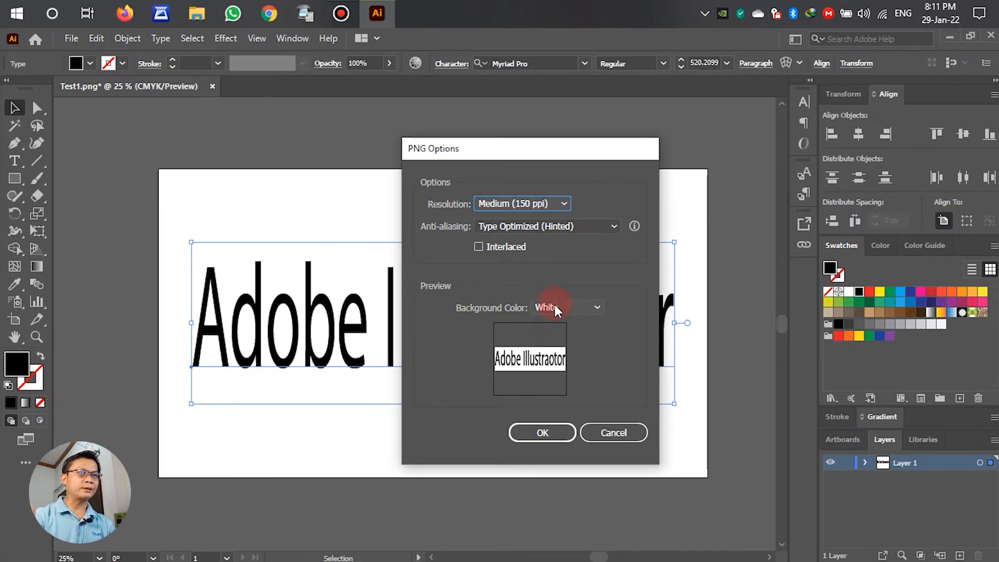
click(542, 432)
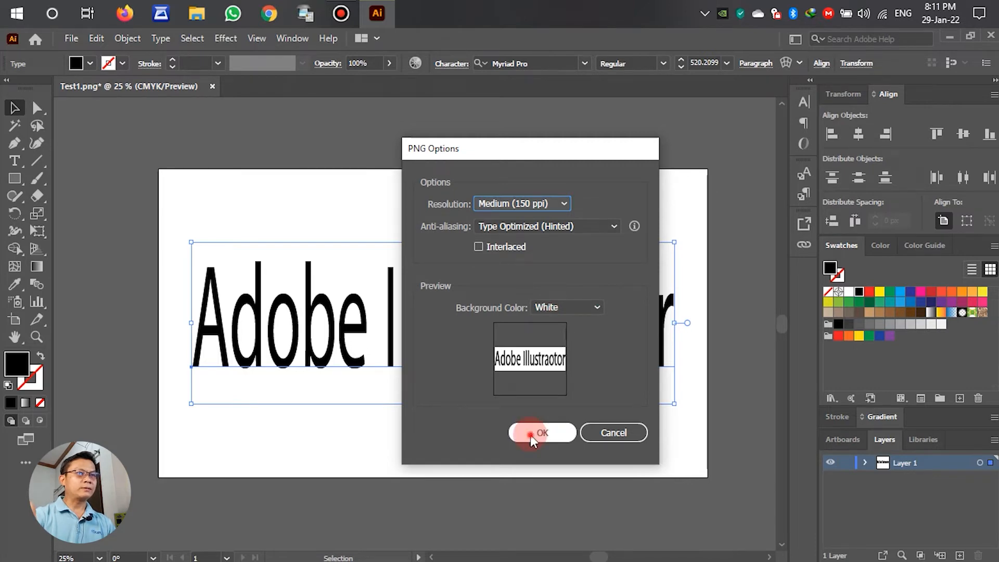
Step: Start a second PNG export named Test2.png into the same folder
click(542, 433)
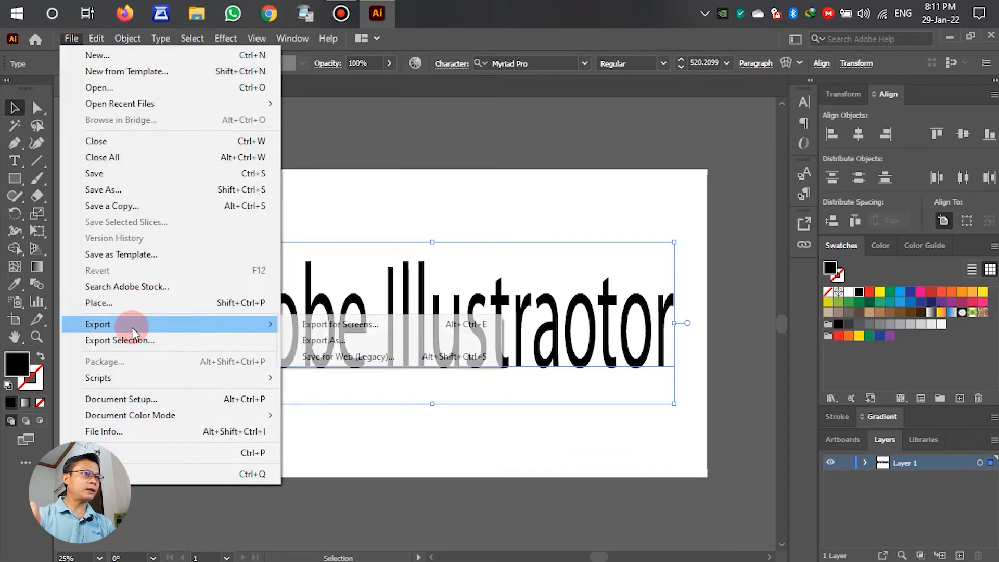
mouse_move(325, 341)
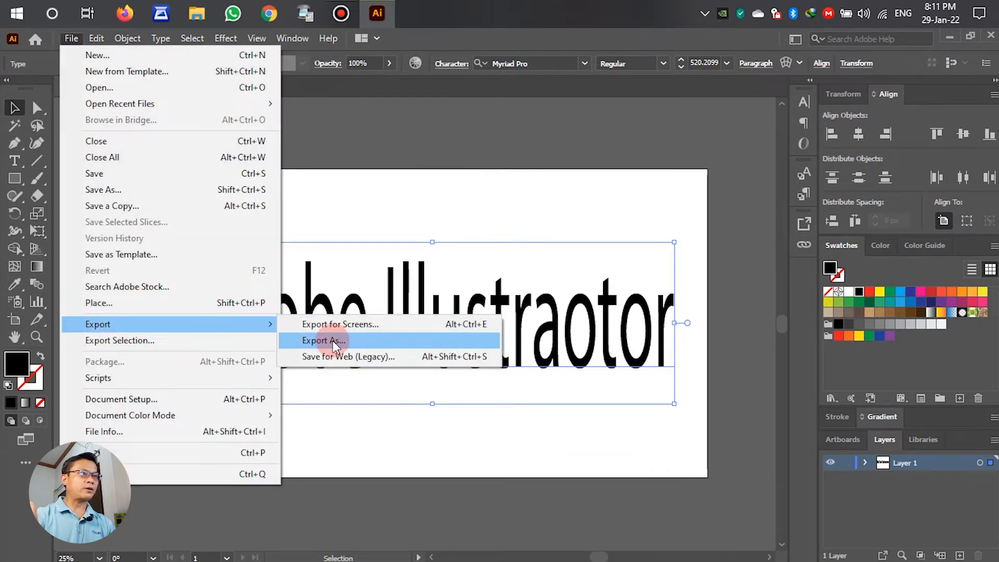
click(324, 340)
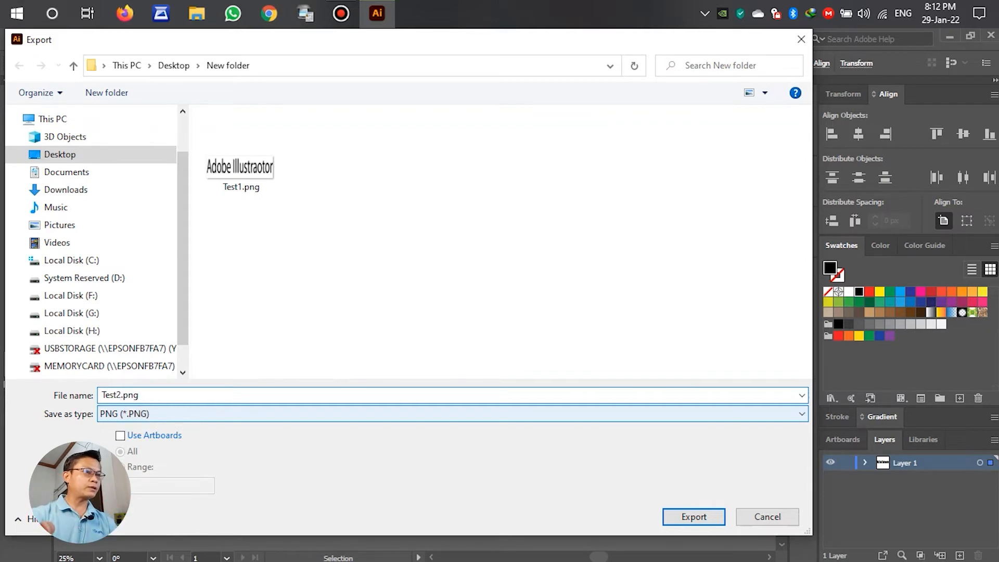
click(693, 517)
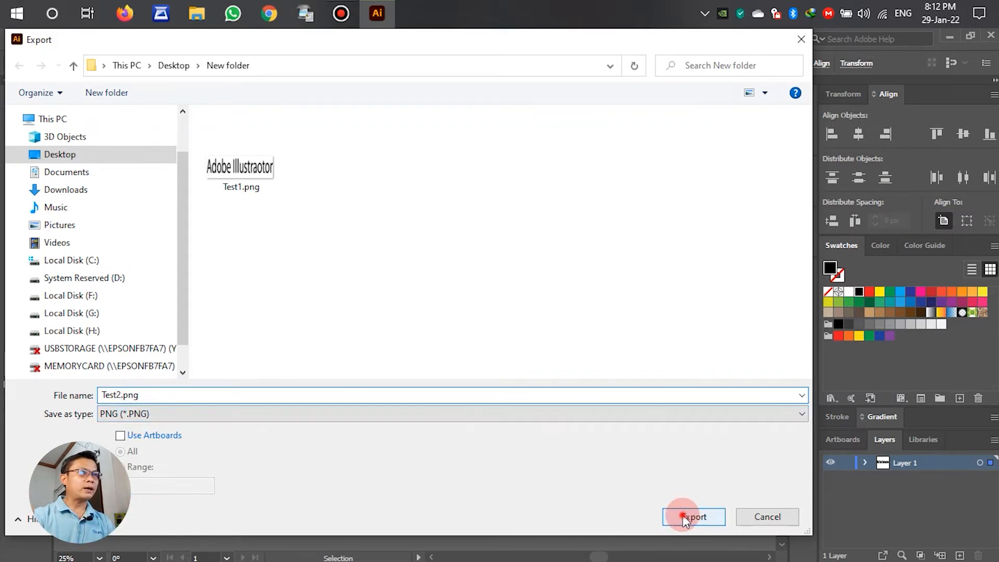
Step: Set the Test2.png background colour to Transparent and finish the export
click(694, 517)
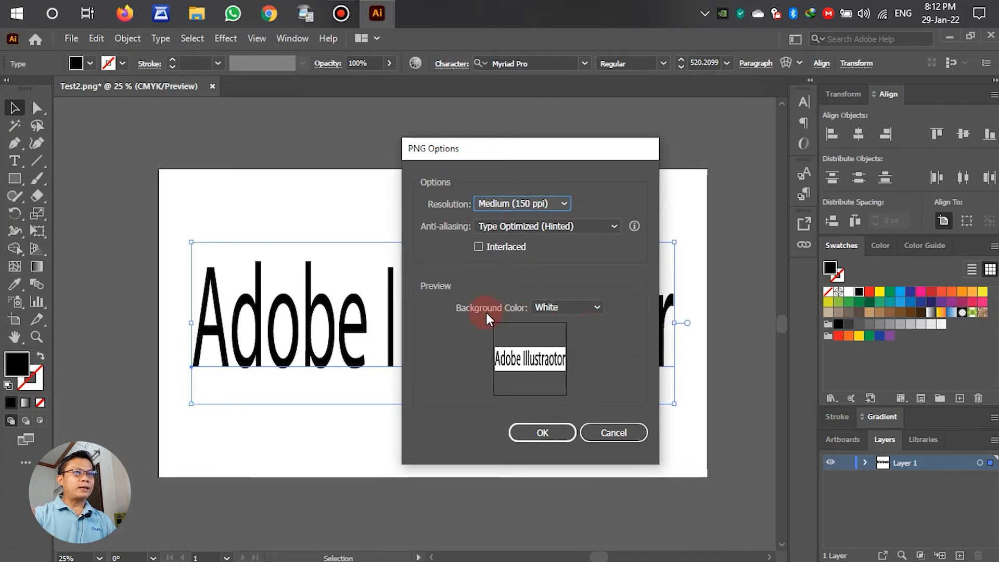
mouse_move(510, 318)
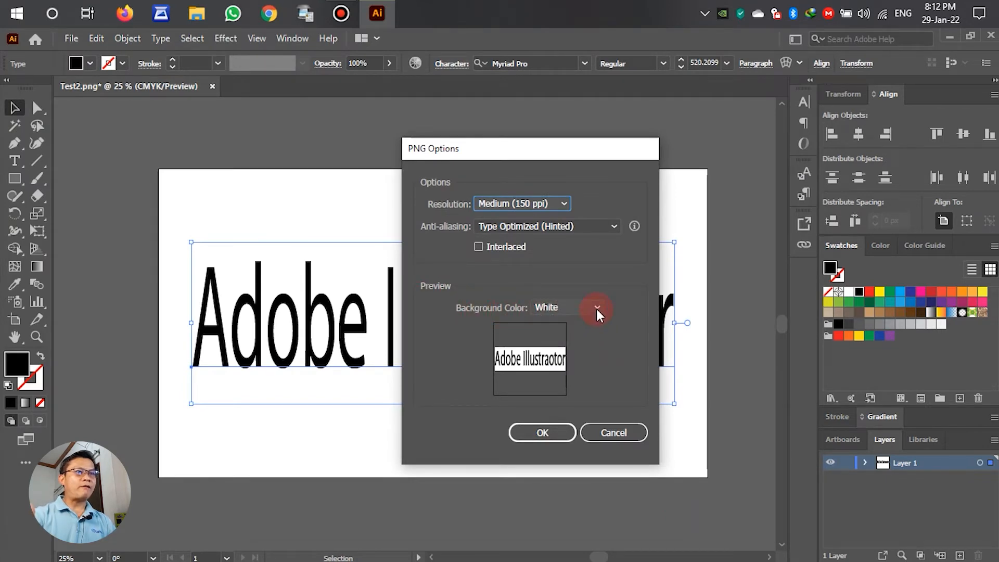
click(567, 307)
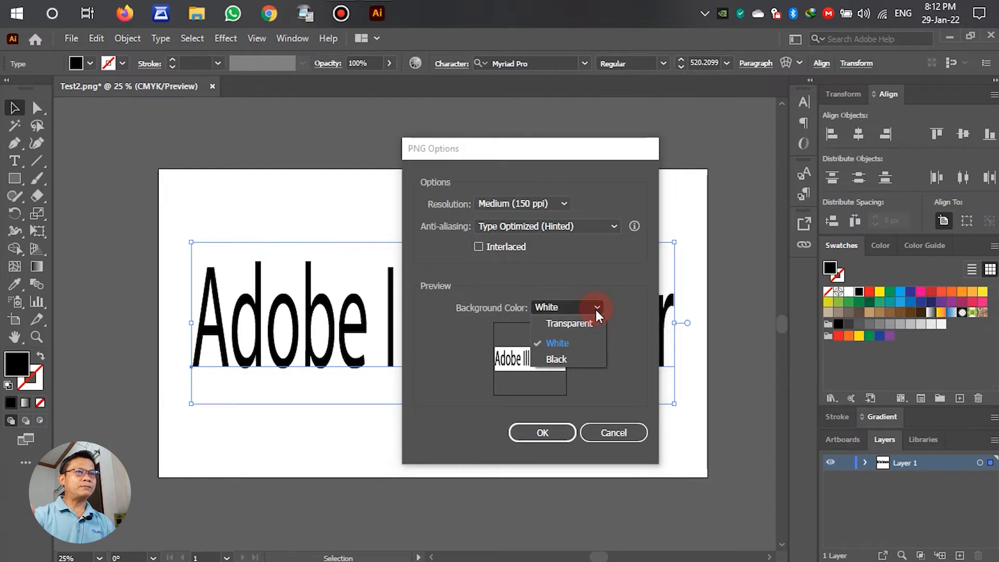
click(569, 323)
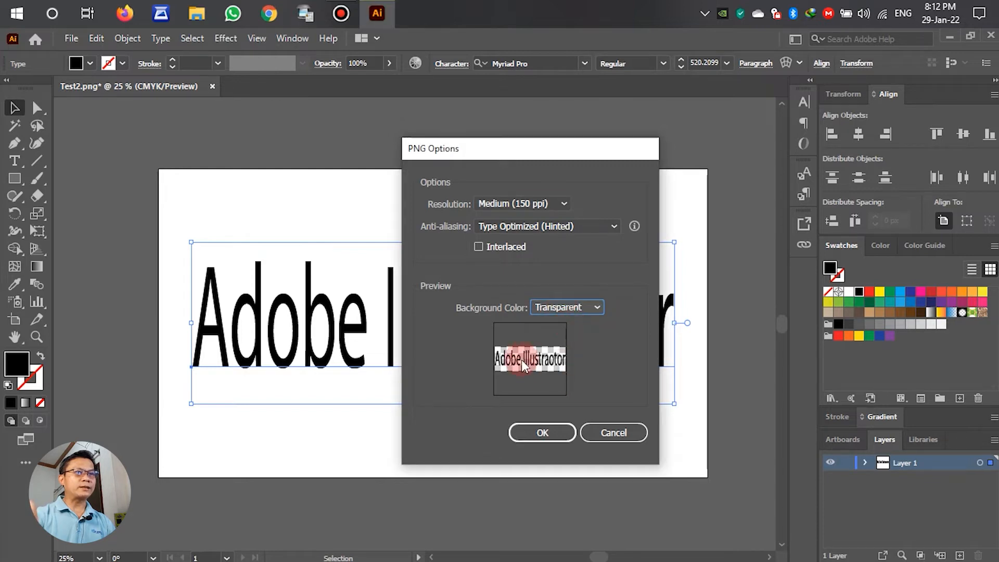
mouse_move(516, 382)
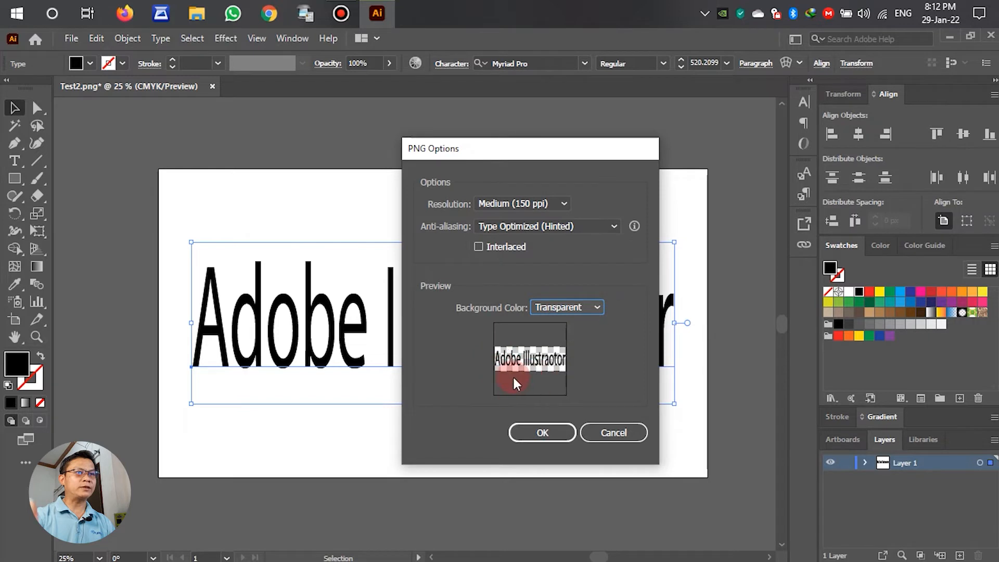
mouse_move(531, 372)
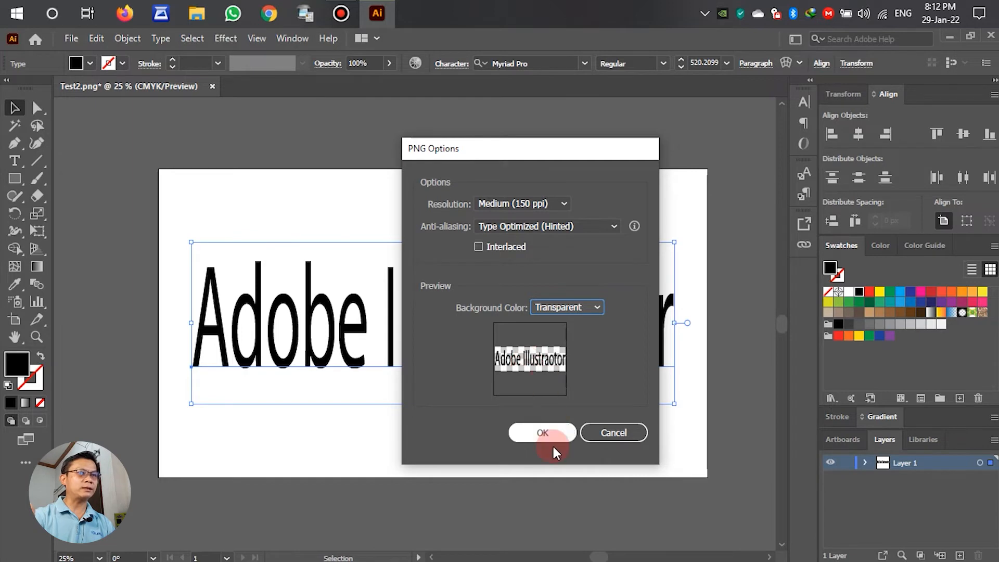
click(543, 433)
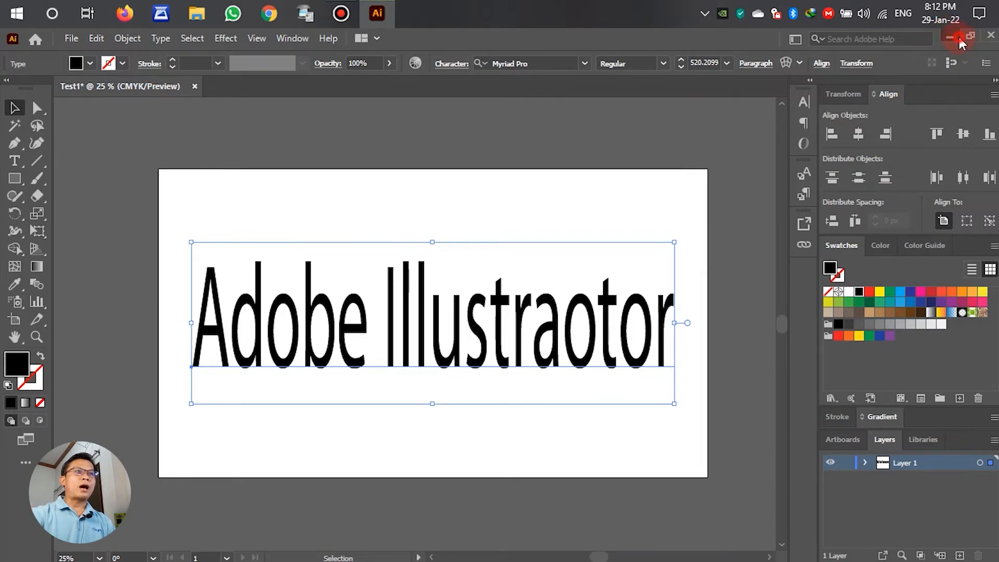
click(197, 12)
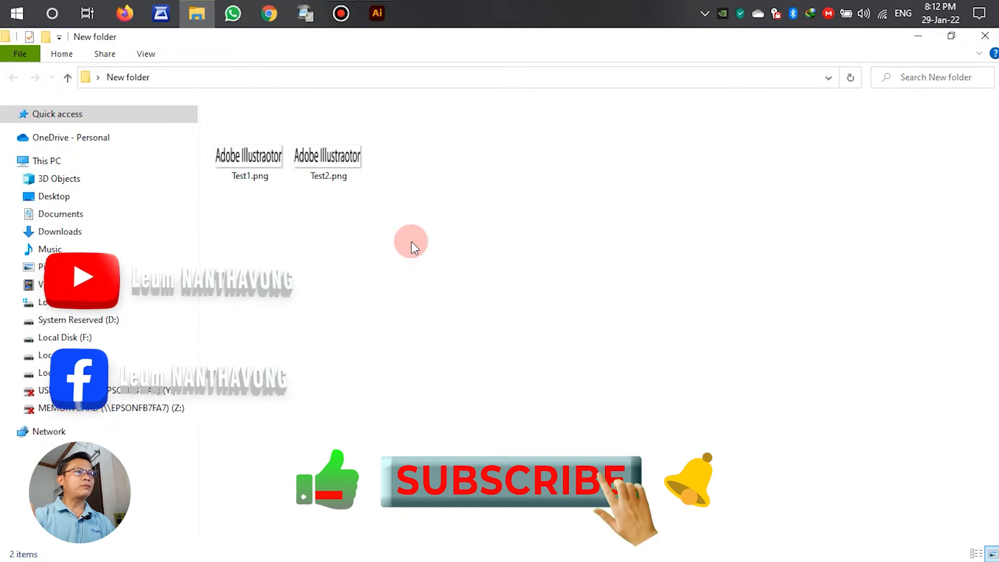
click(328, 156)
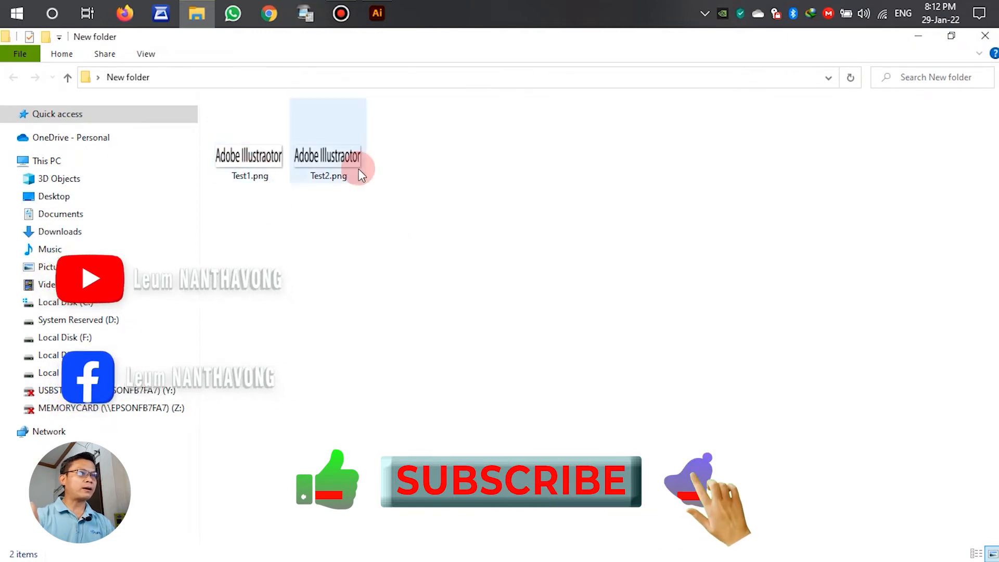
double_click(328, 140)
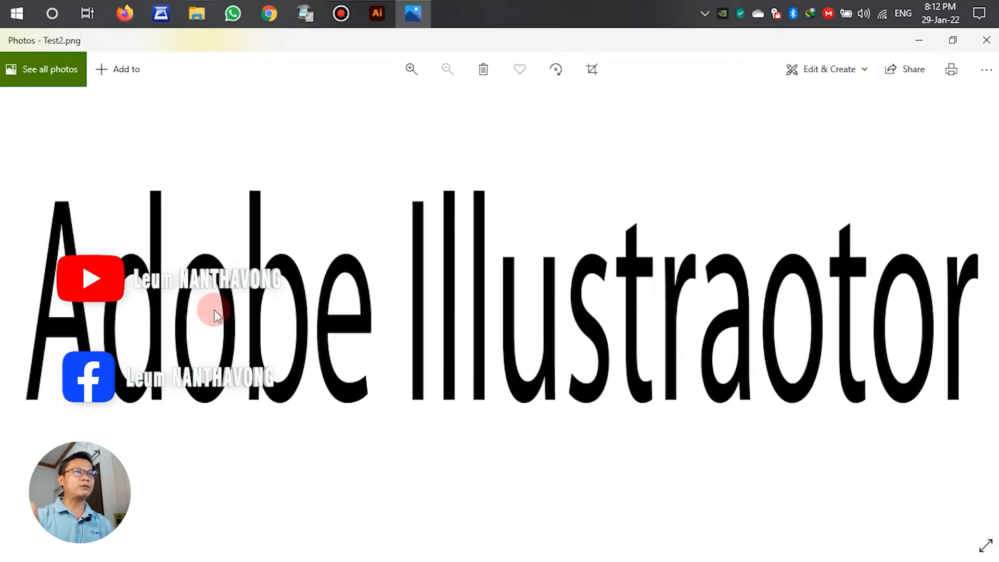
click(197, 13)
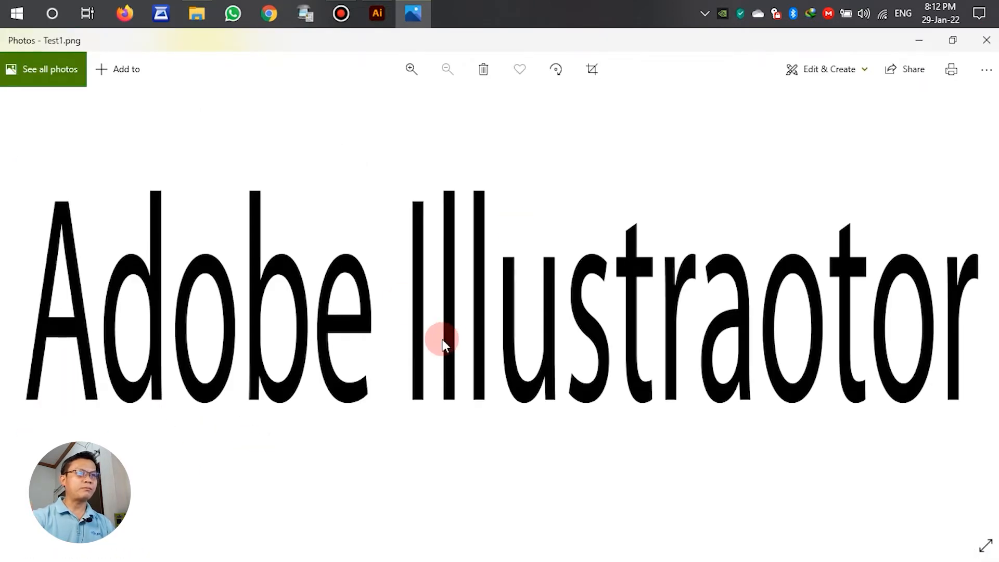
mouse_move(454, 336)
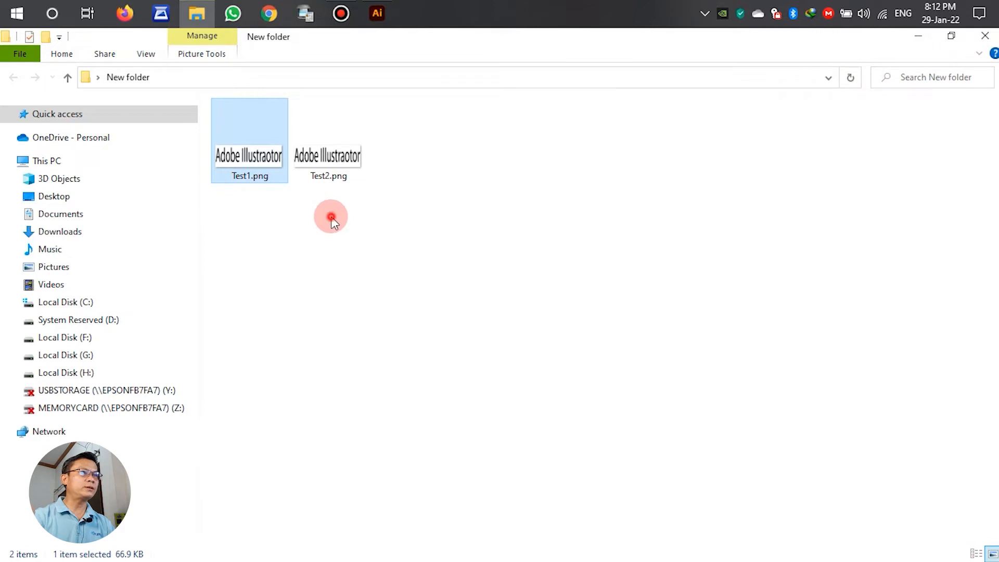
drag(330, 216, 219, 174)
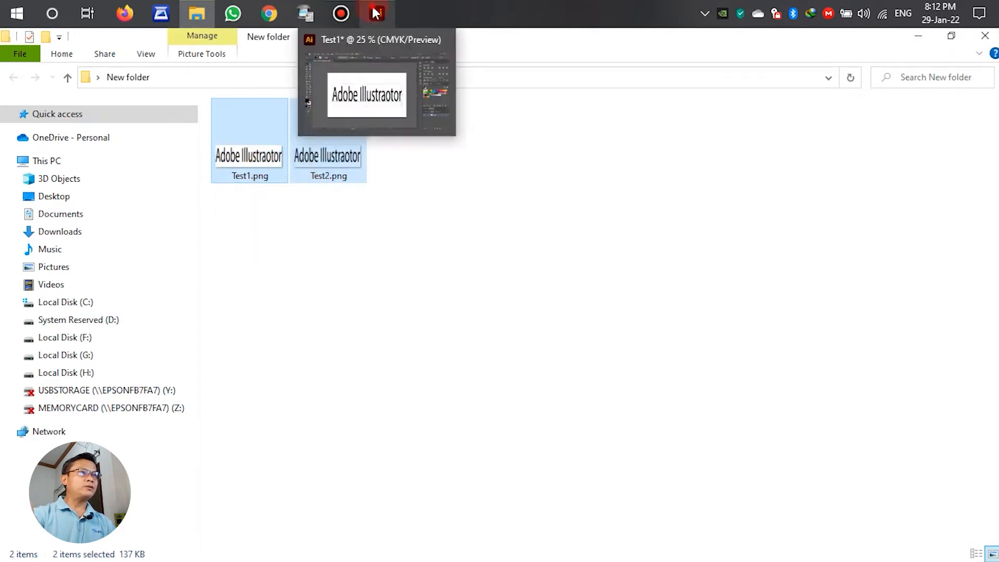
mouse_move(388, 25)
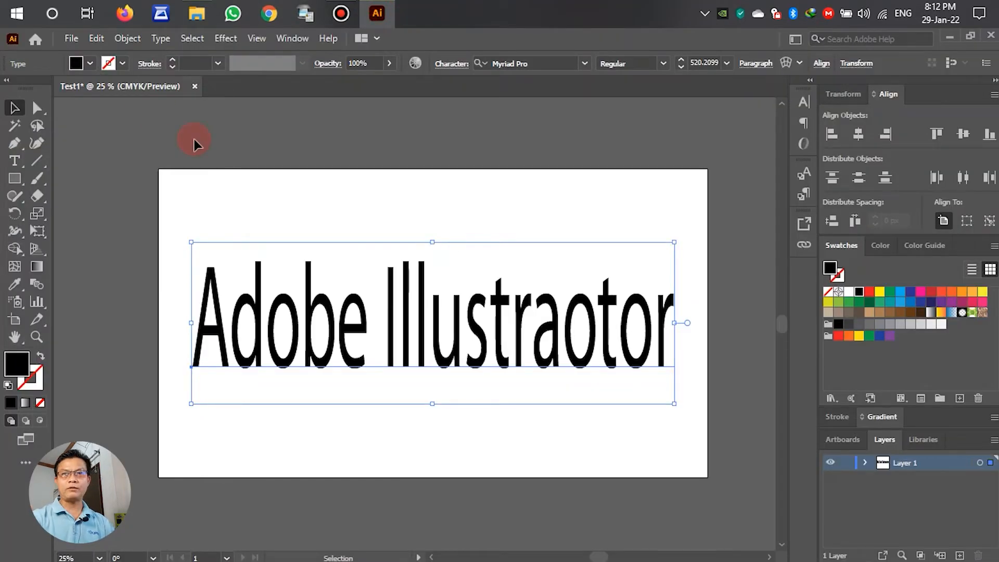
mouse_move(246, 171)
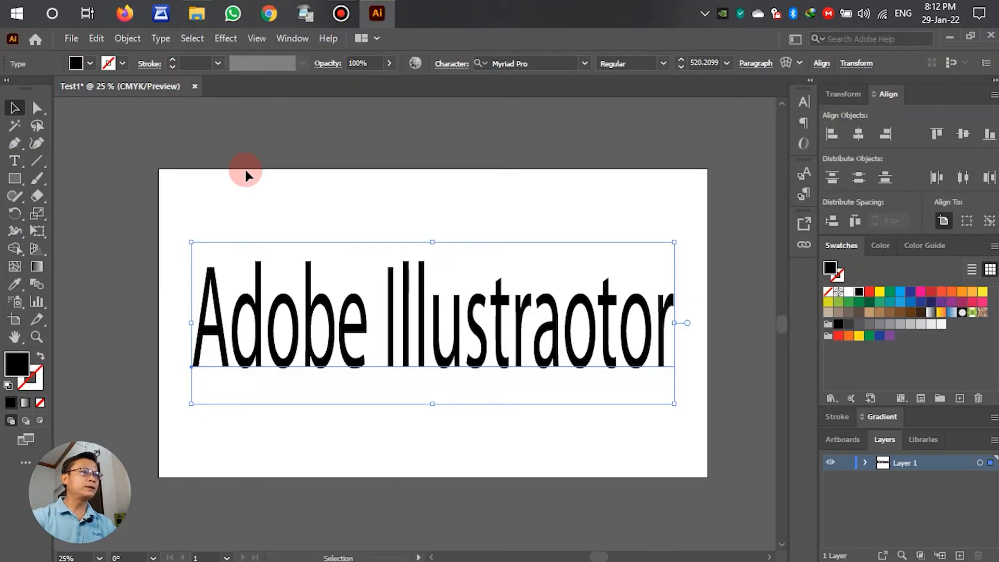
mouse_move(390, 112)
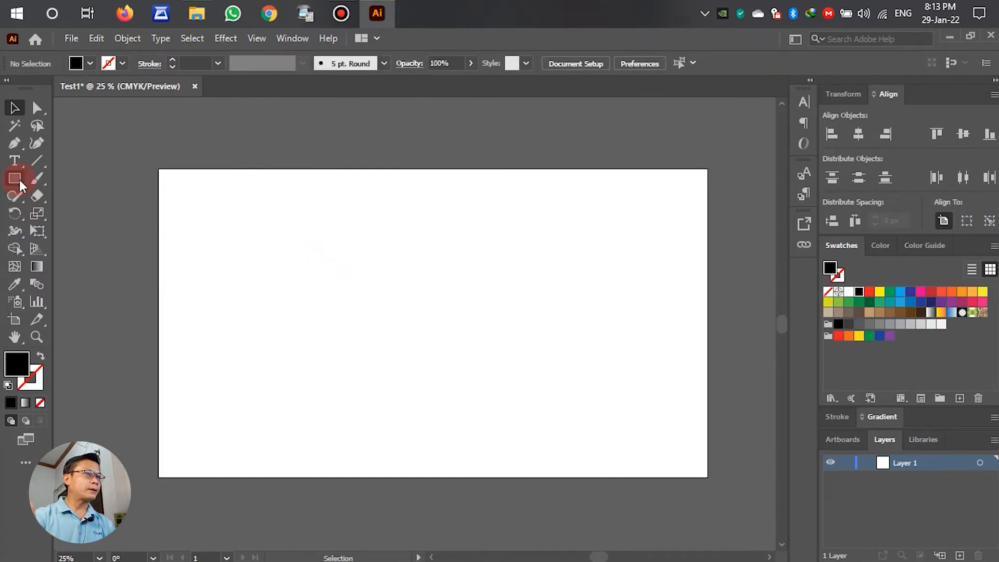
Step: Draw an artboard-sized rectangle and fill it with a blue radial gradient
click(15, 178)
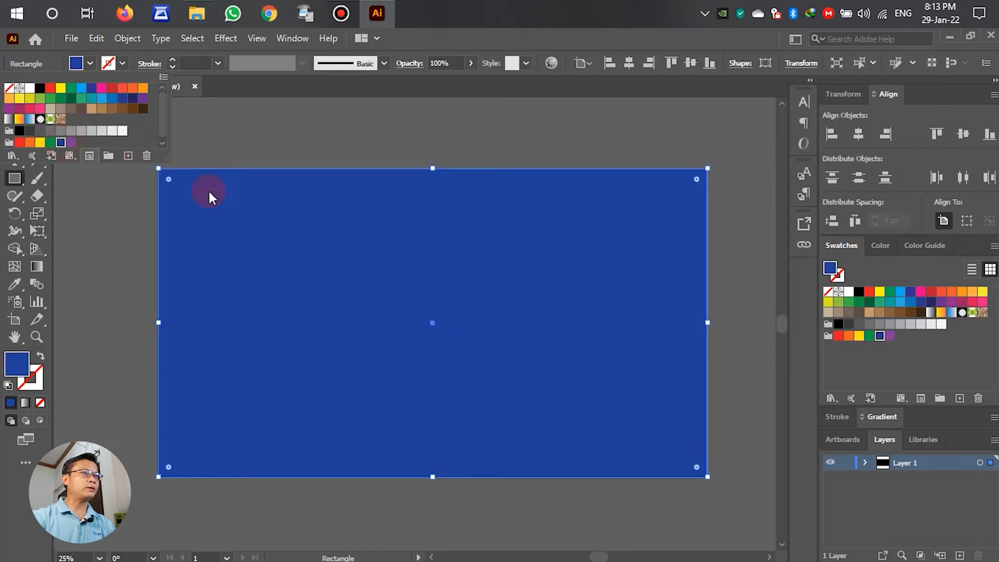
click(146, 140)
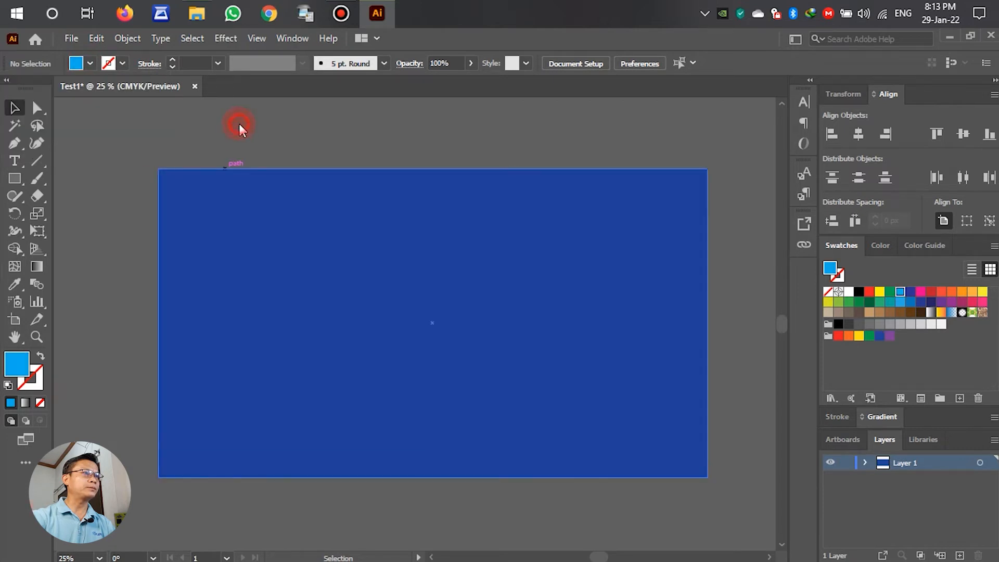
mouse_move(37, 178)
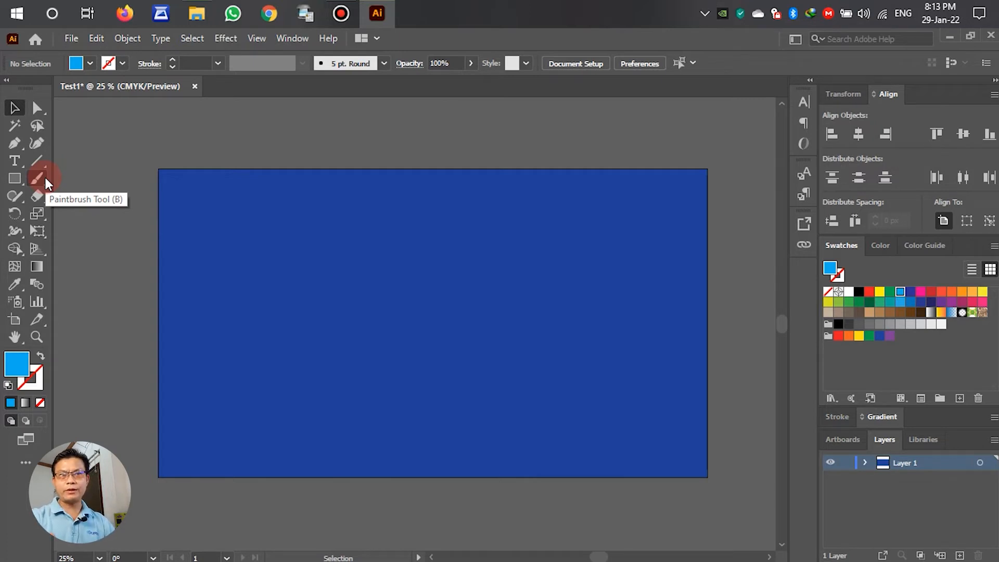
mouse_move(38, 178)
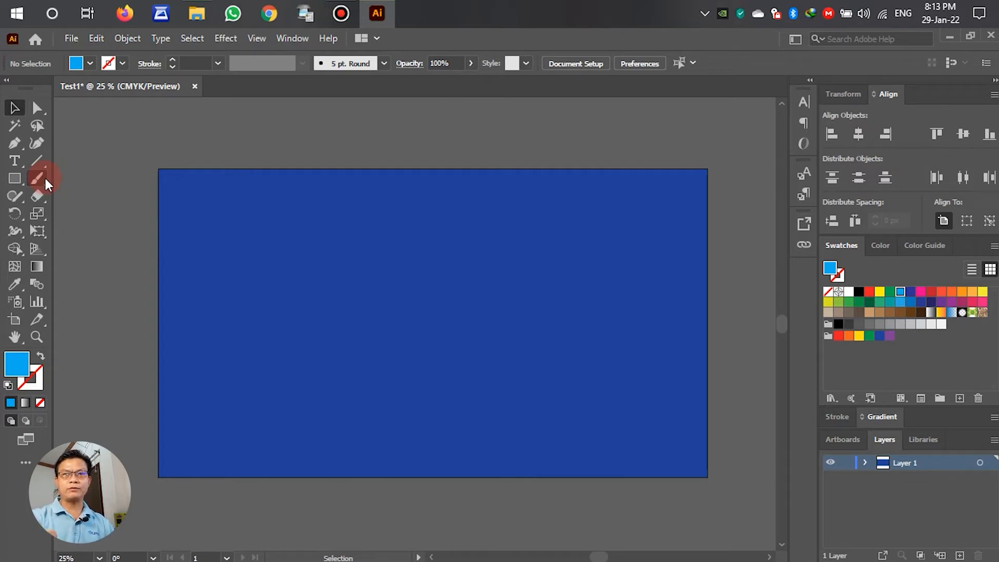
mouse_move(13, 266)
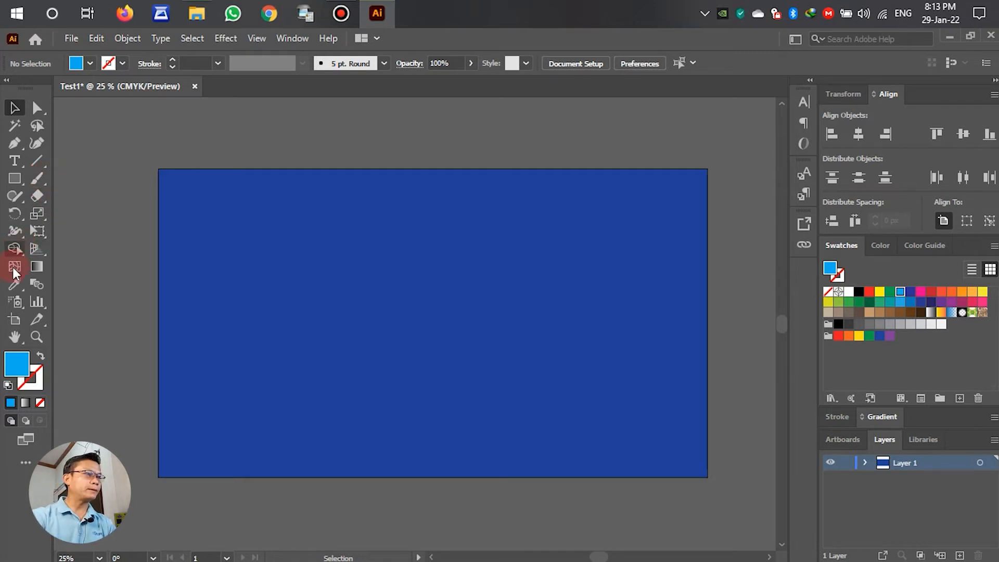
click(261, 174)
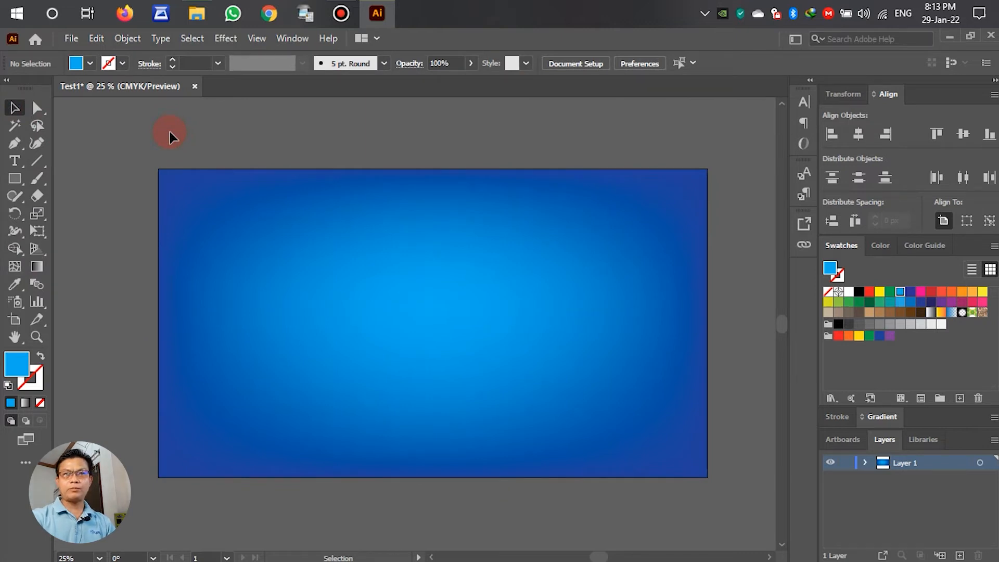
mouse_move(70, 177)
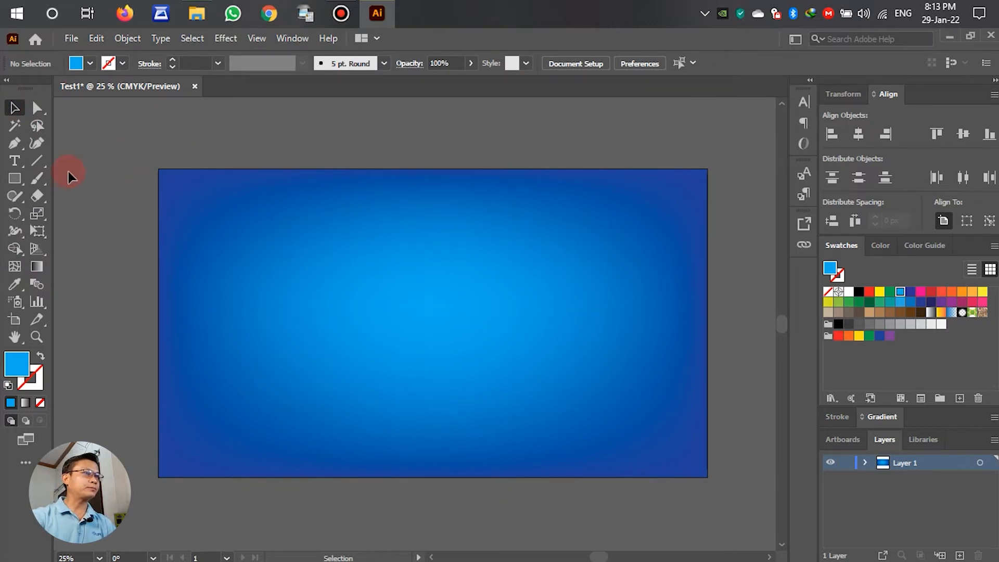
click(70, 38)
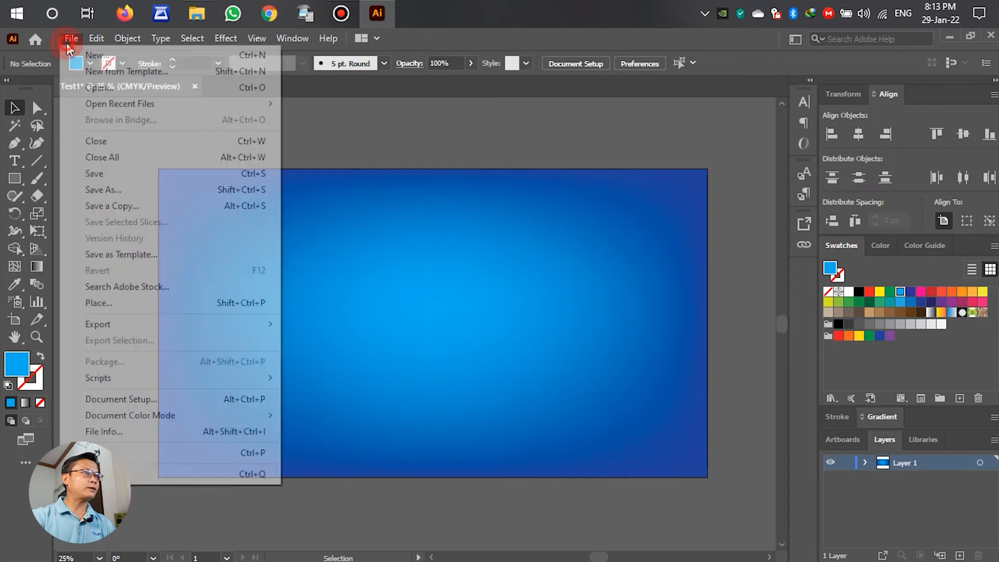
mouse_move(100, 323)
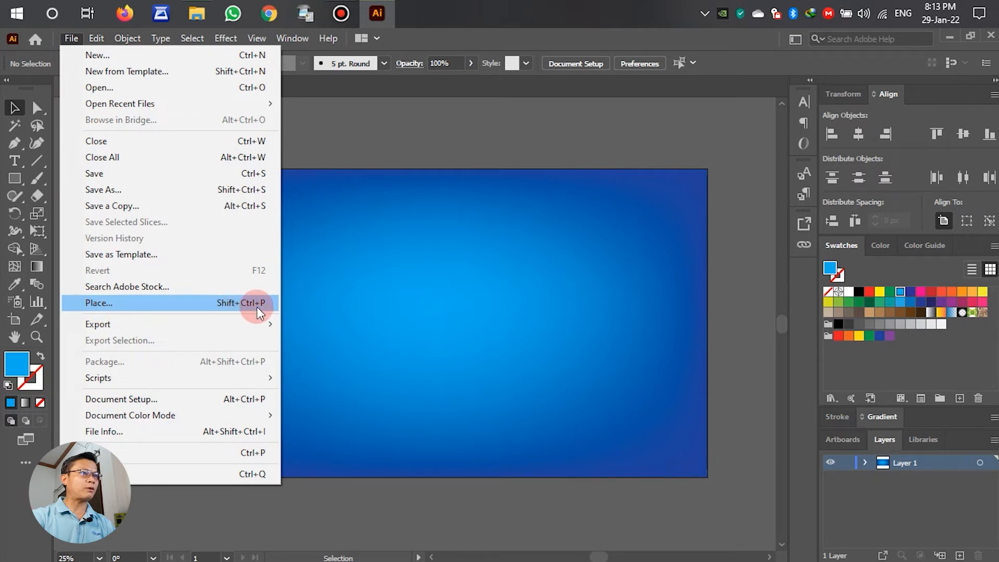
mouse_move(139, 311)
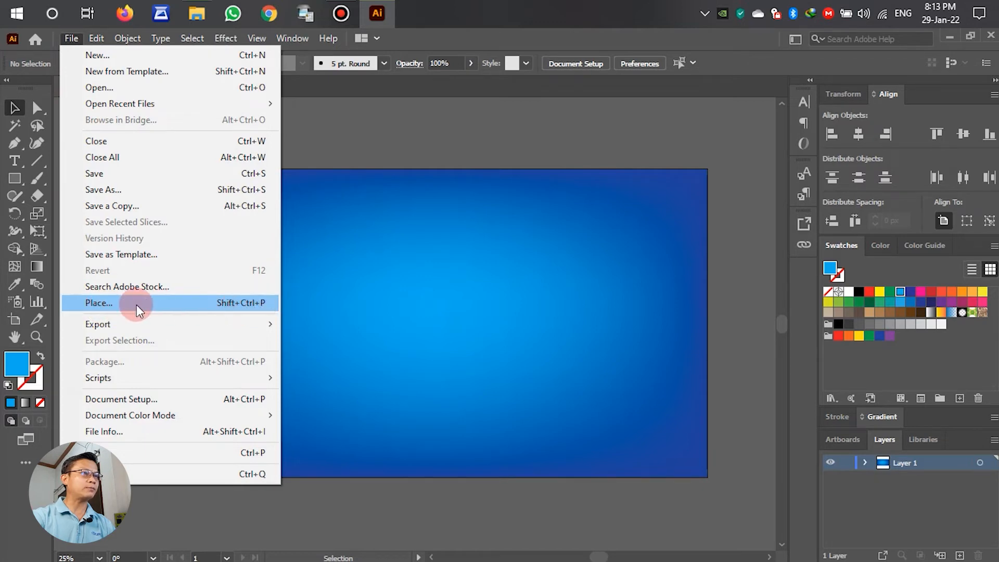
Step: Place Test1.png and Test2.png on the gradient and centre each horizontally, transparent above white-backed
click(97, 303)
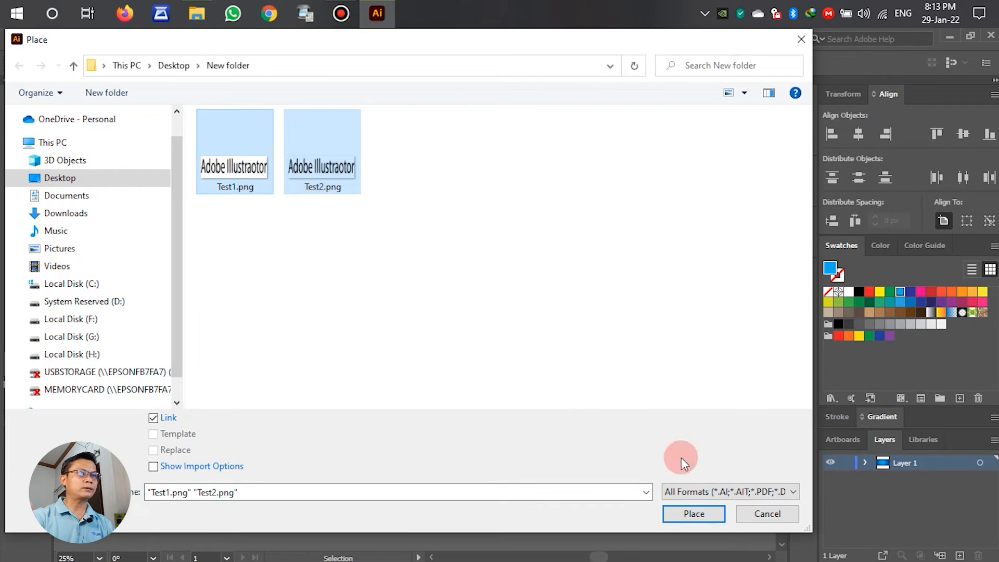
click(694, 513)
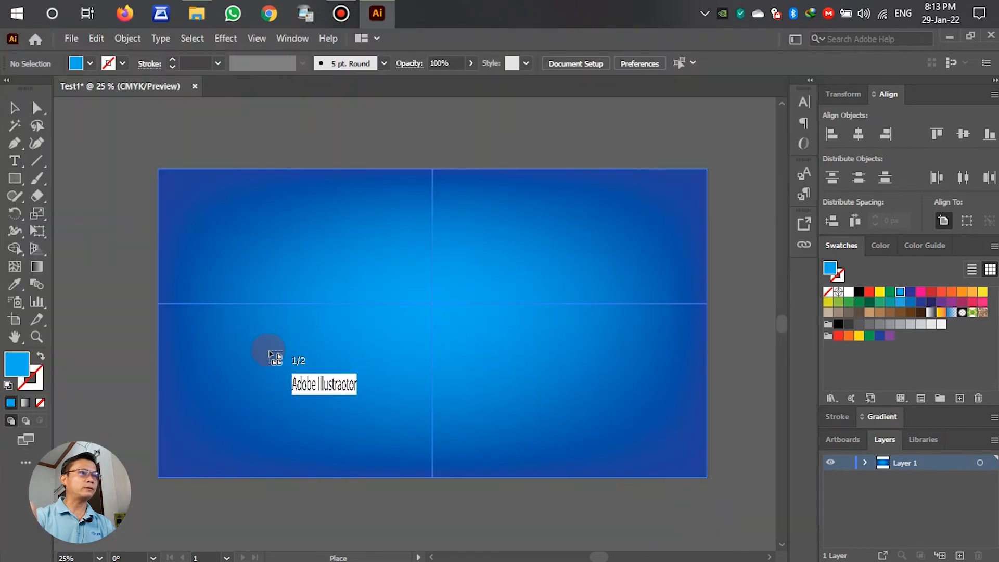
click(268, 355)
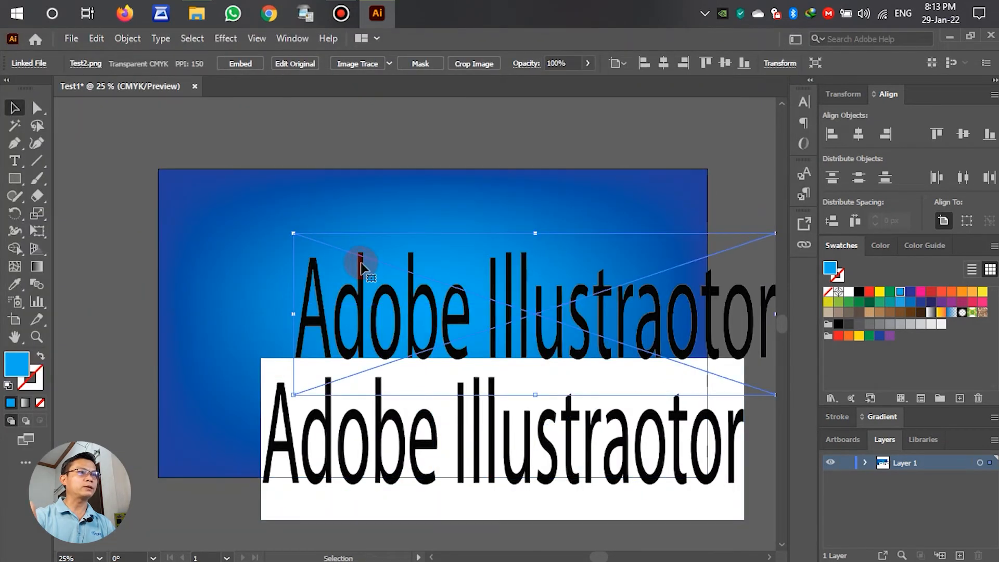
mouse_move(504, 313)
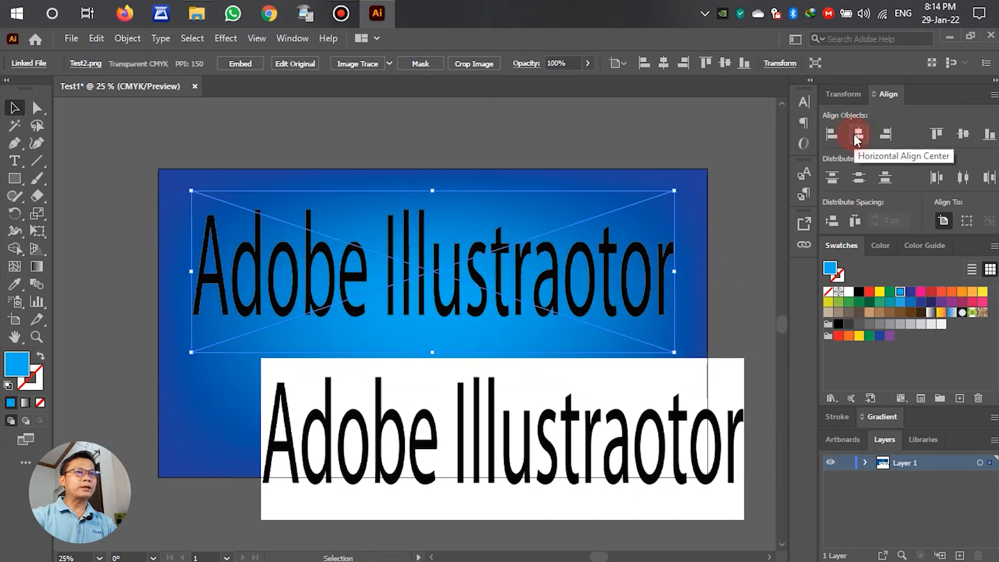
click(857, 134)
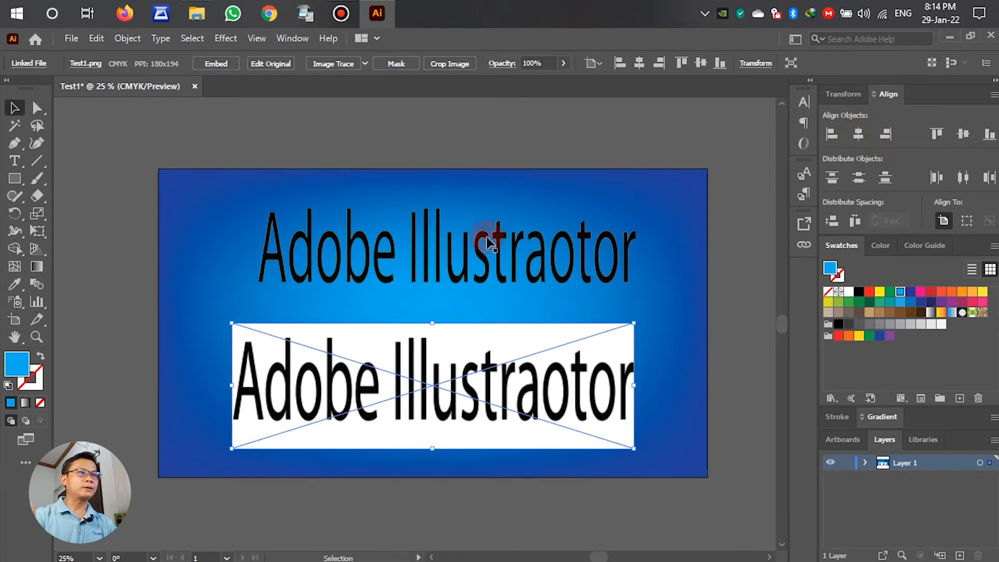
click(488, 249)
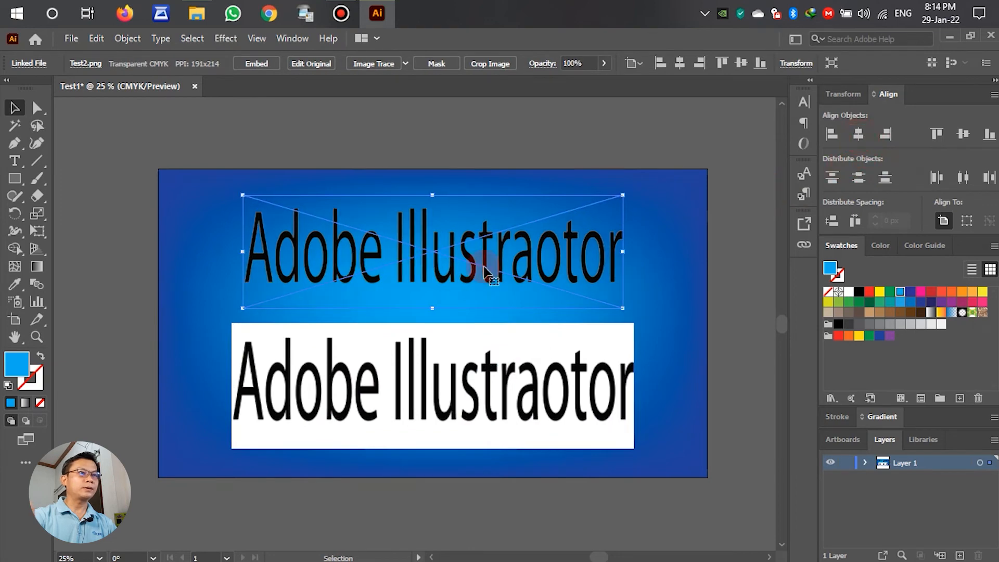
click(758, 314)
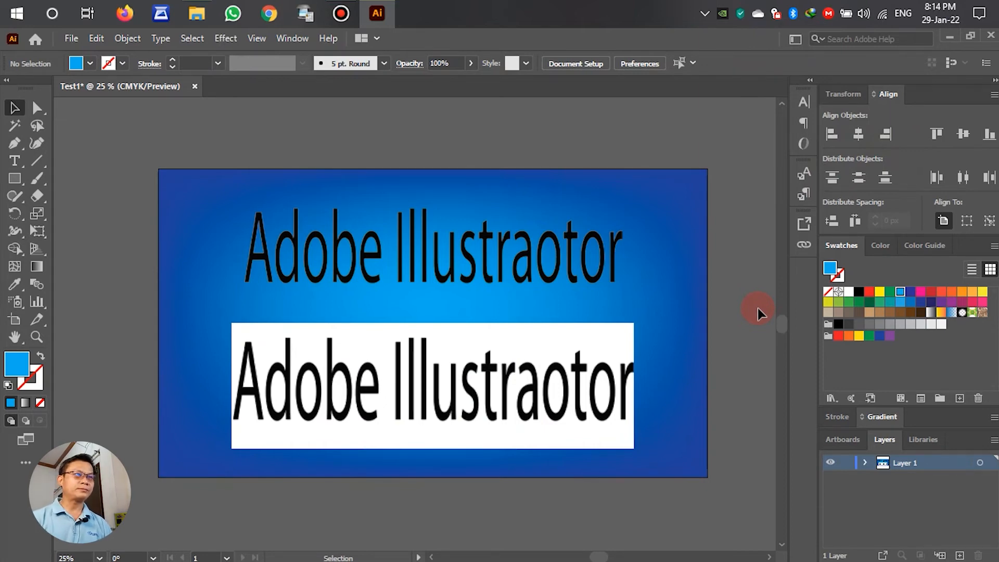
click(423, 352)
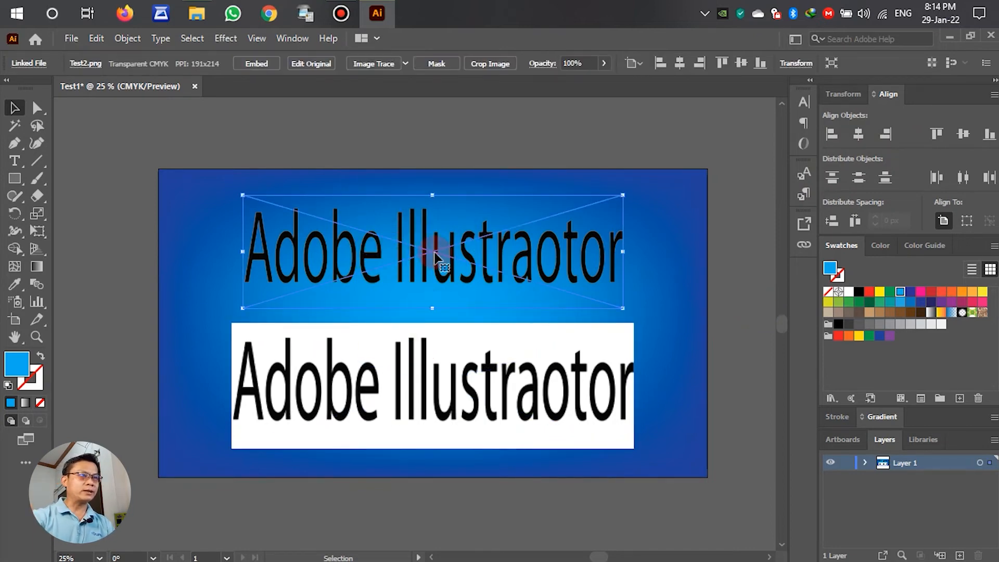
click(462, 385)
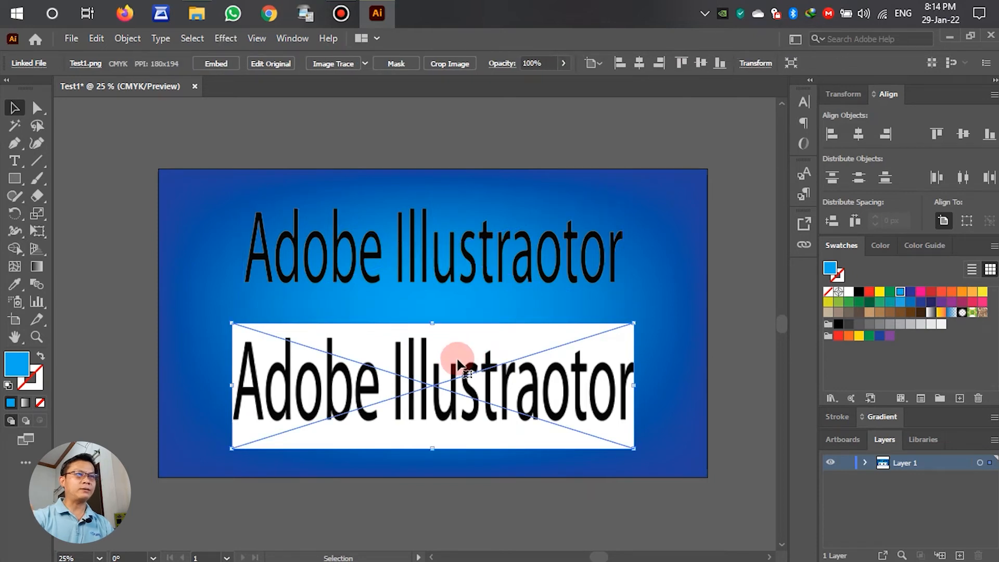
click(745, 310)
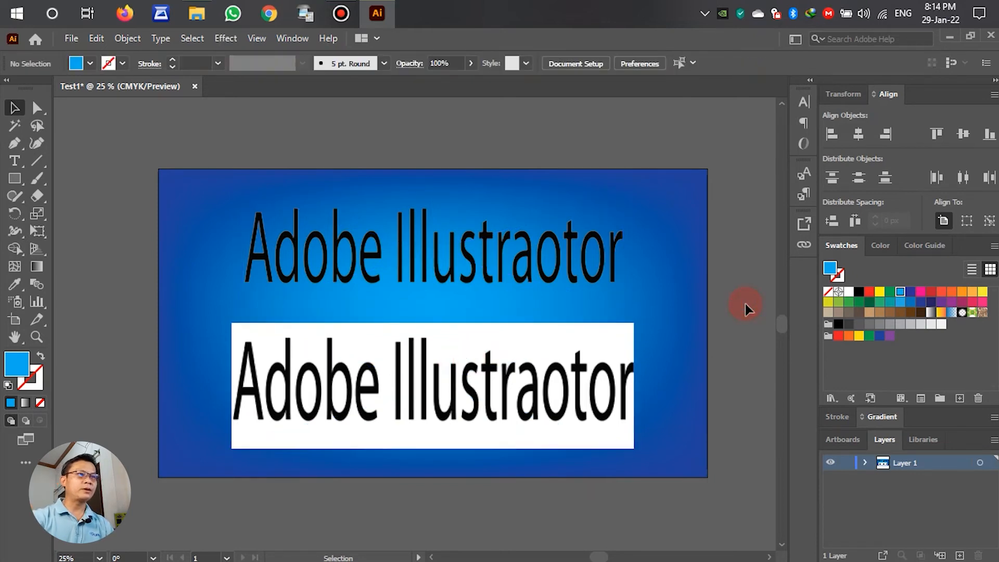
mouse_move(744, 306)
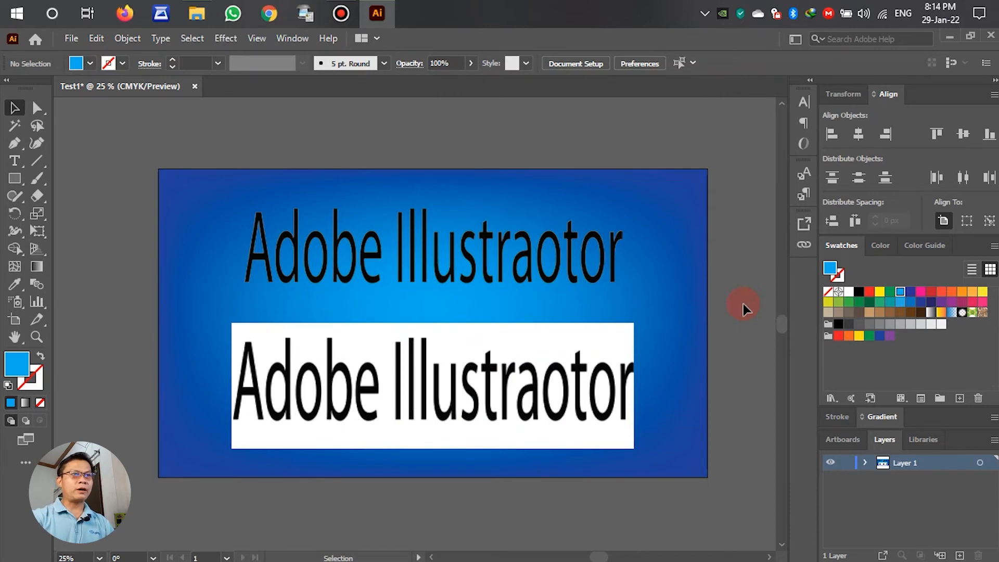
mouse_move(745, 310)
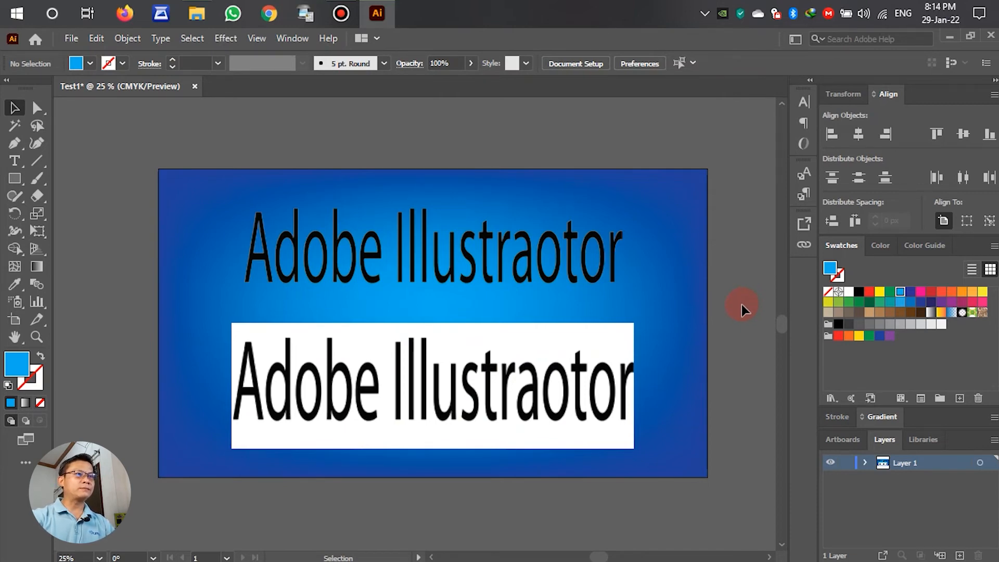
mouse_move(382, 232)
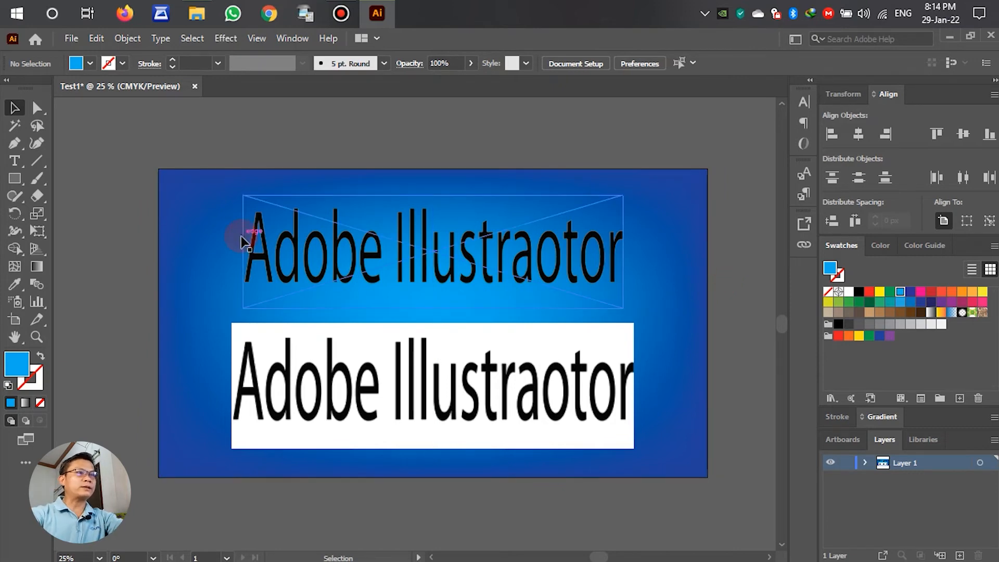
mouse_move(336, 273)
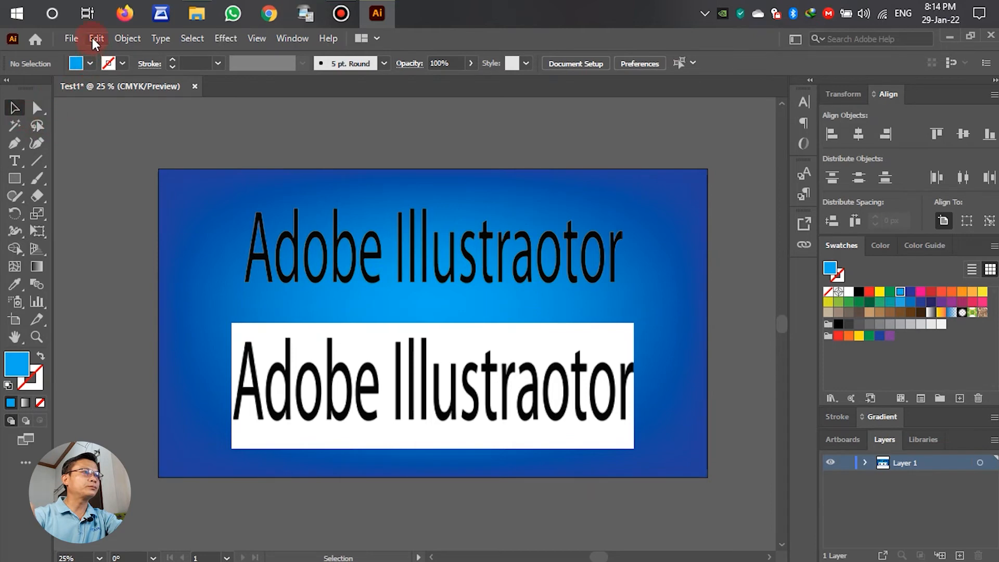
mouse_move(482, 7)
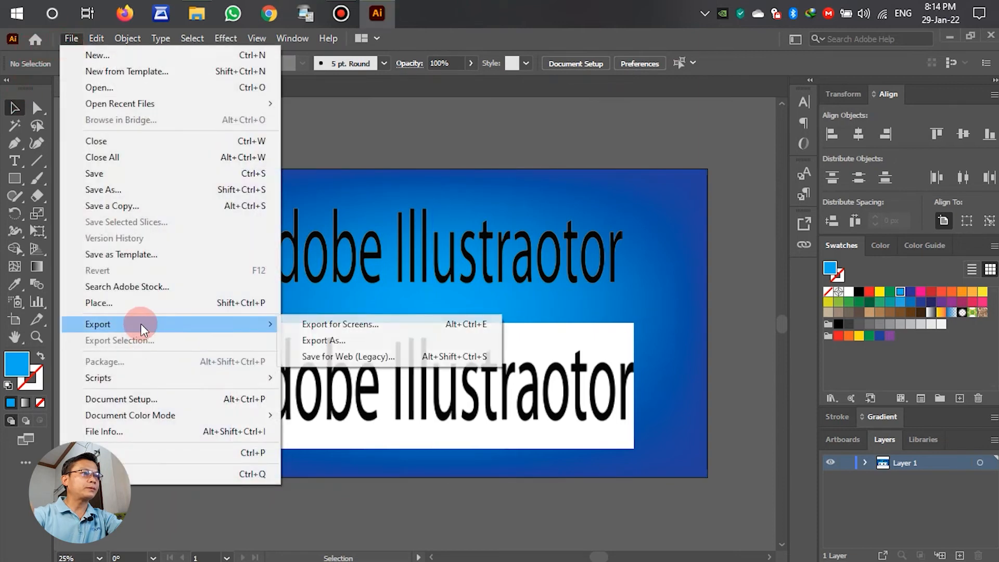
Step: Export the gradient comparison artboard as Test3.png with a white background
click(324, 341)
text(Test3.png)
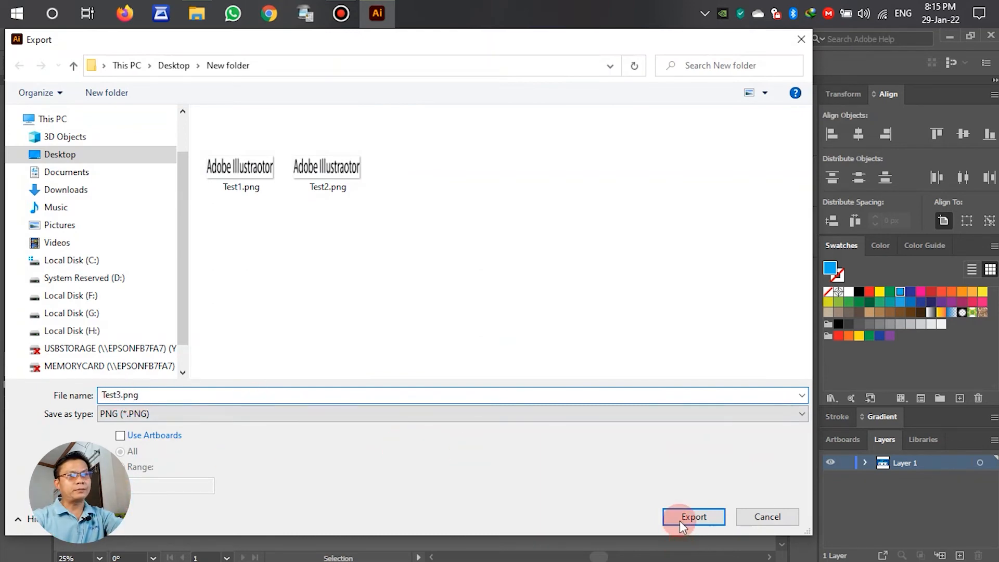
click(693, 517)
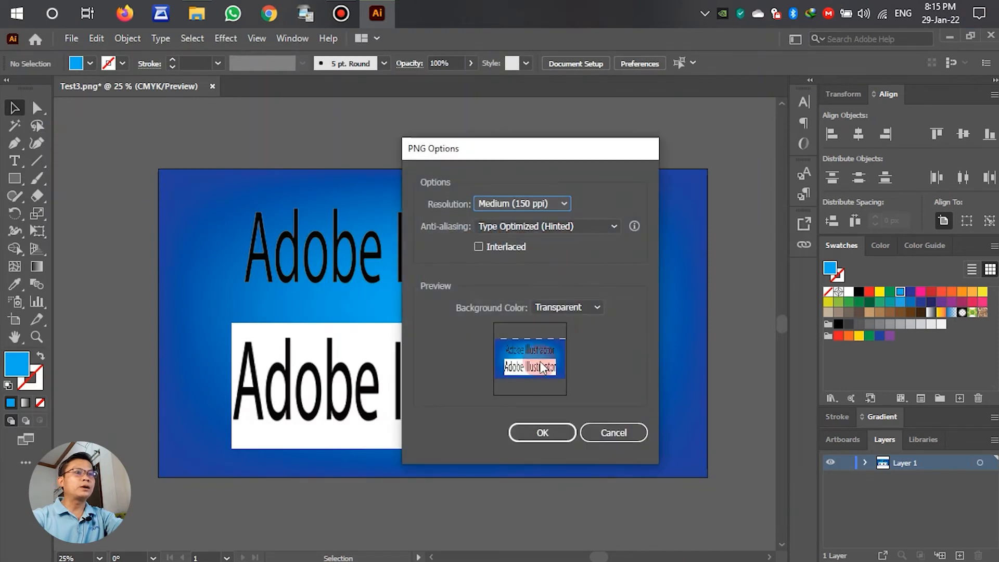
click(567, 307)
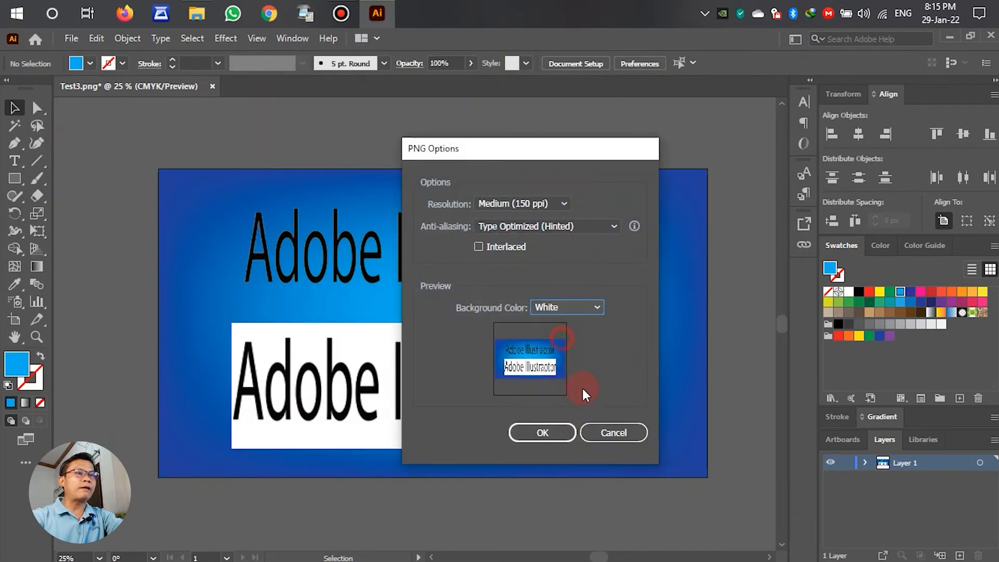
click(542, 433)
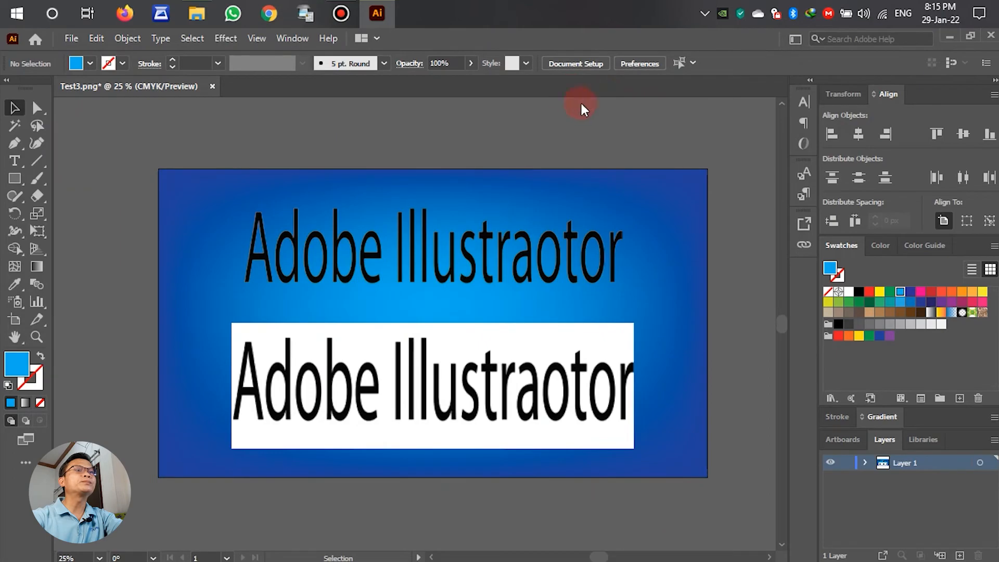
Step: Preview the Test3.png blue-gradient comparison image in the exports folder
click(195, 12)
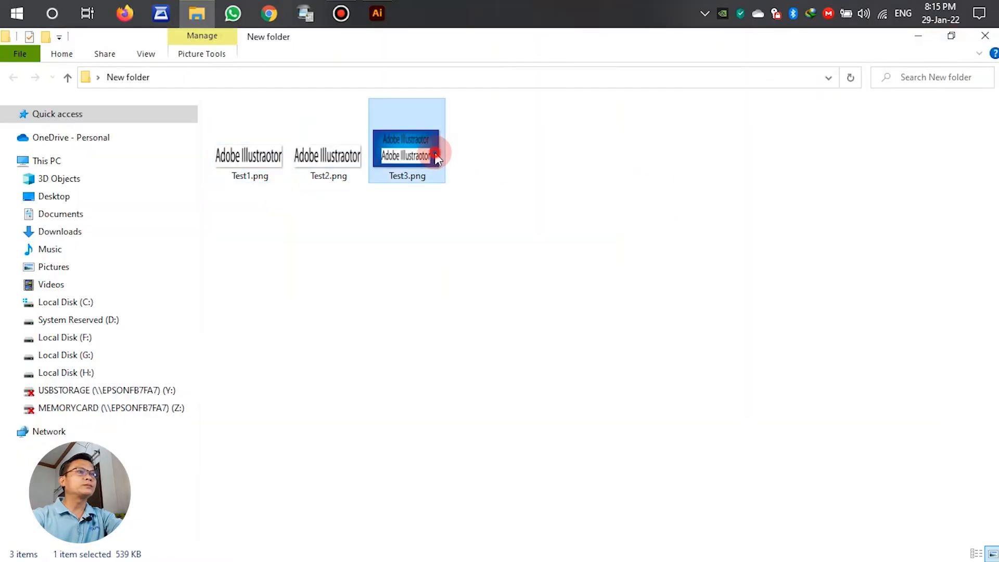
double_click(407, 141)
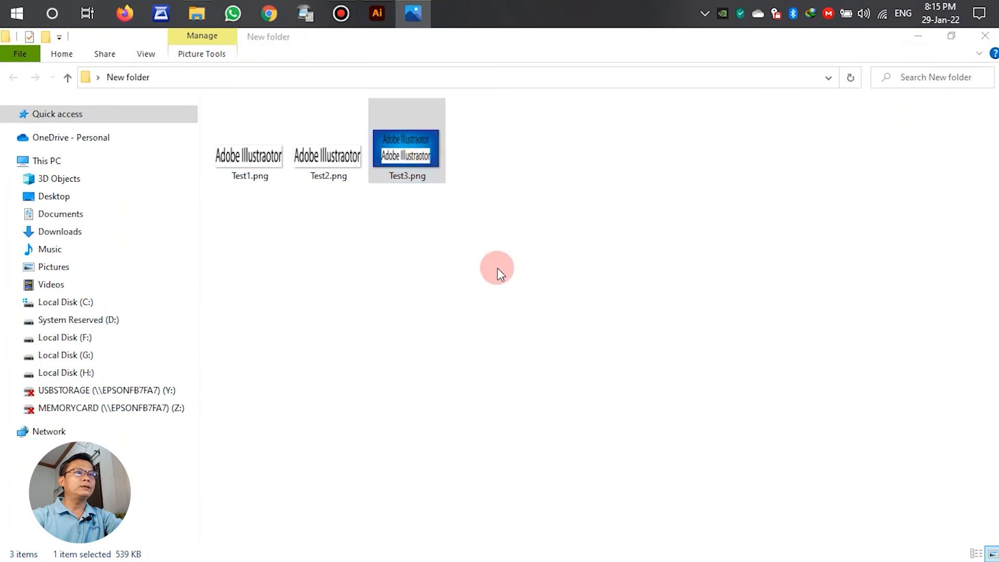
mouse_move(345, 287)
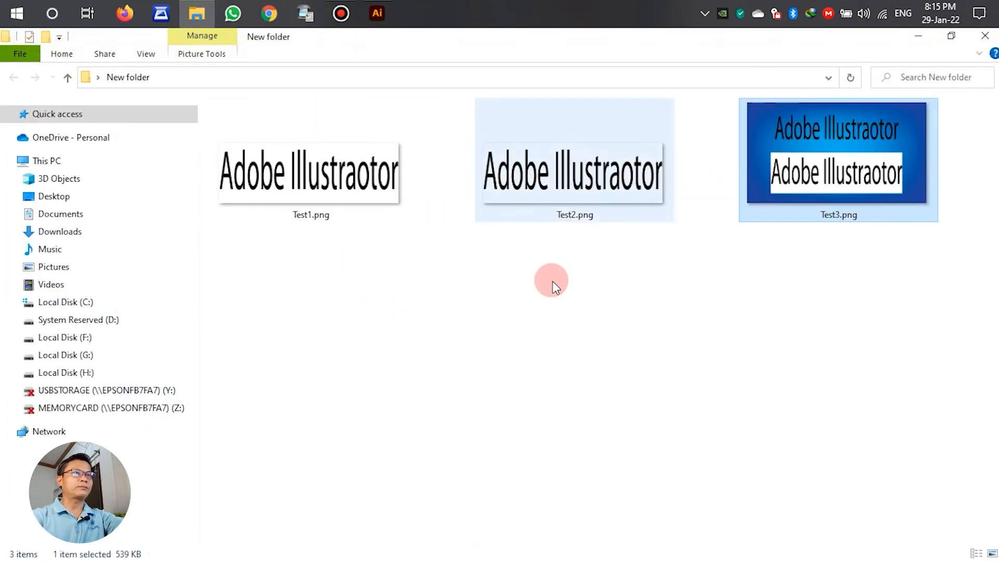
mouse_move(600, 207)
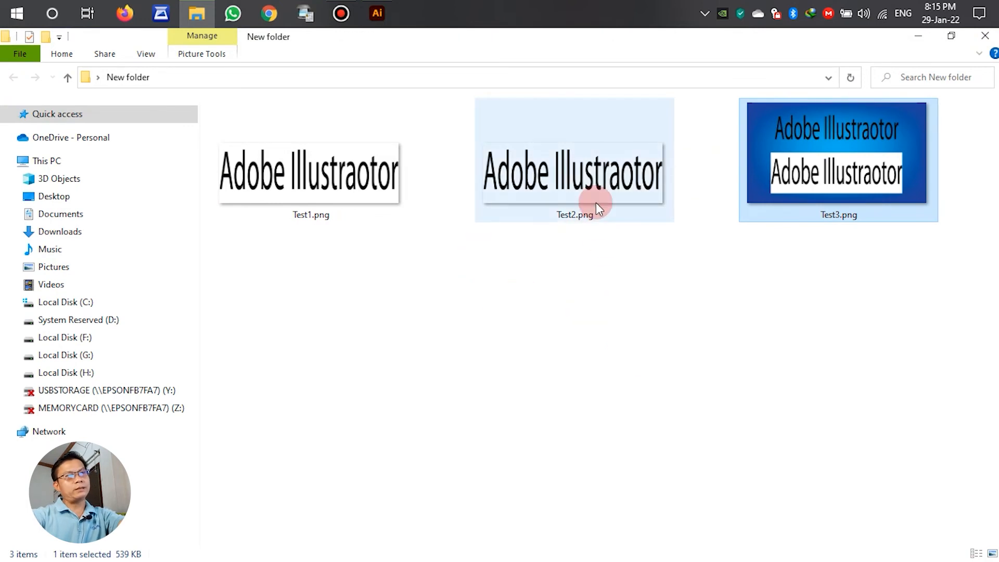
click(558, 273)
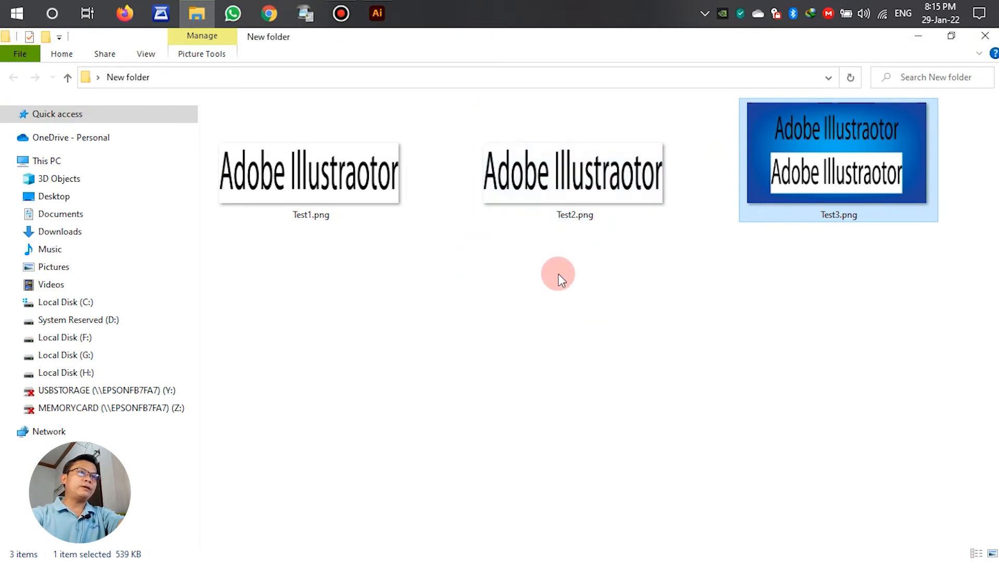
click(310, 171)
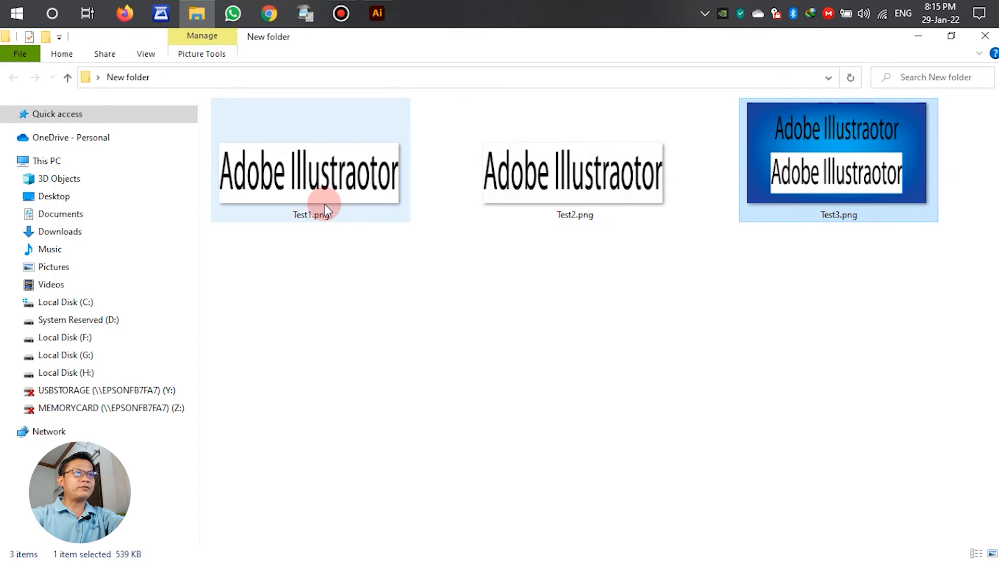
click(562, 270)
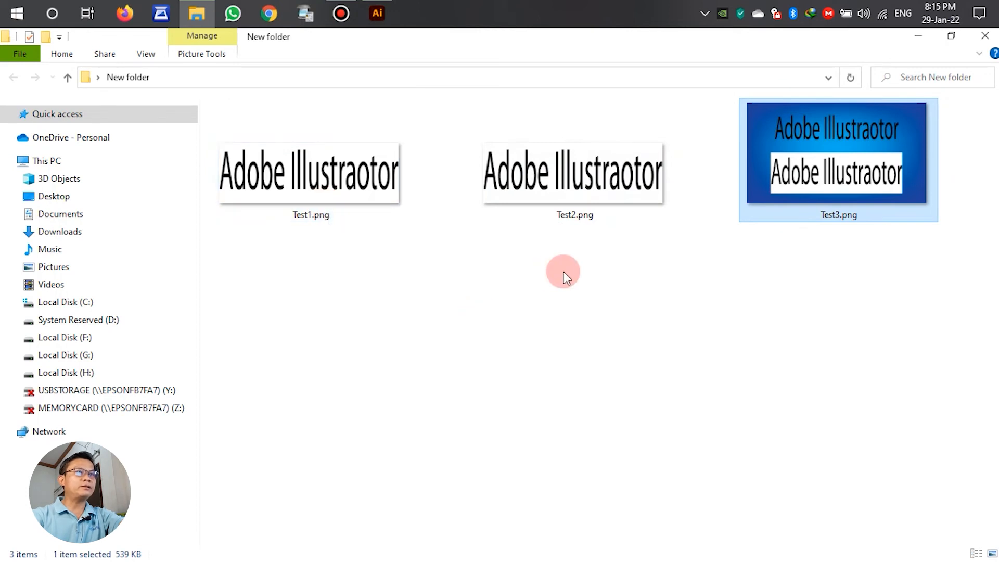
mouse_move(480, 229)
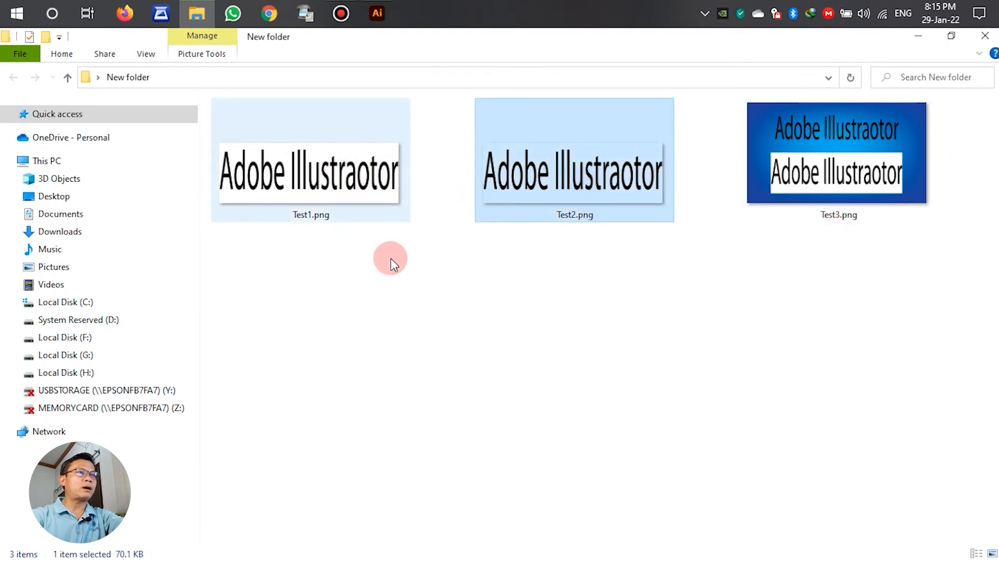
mouse_move(306, 231)
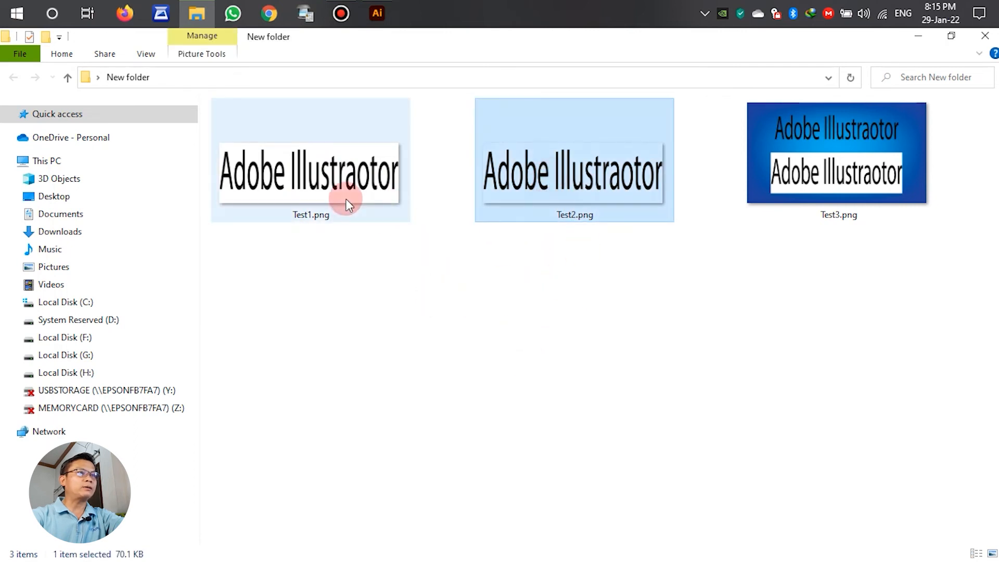
Step: Select Test1.png and the other exports to compare all three files
click(310, 159)
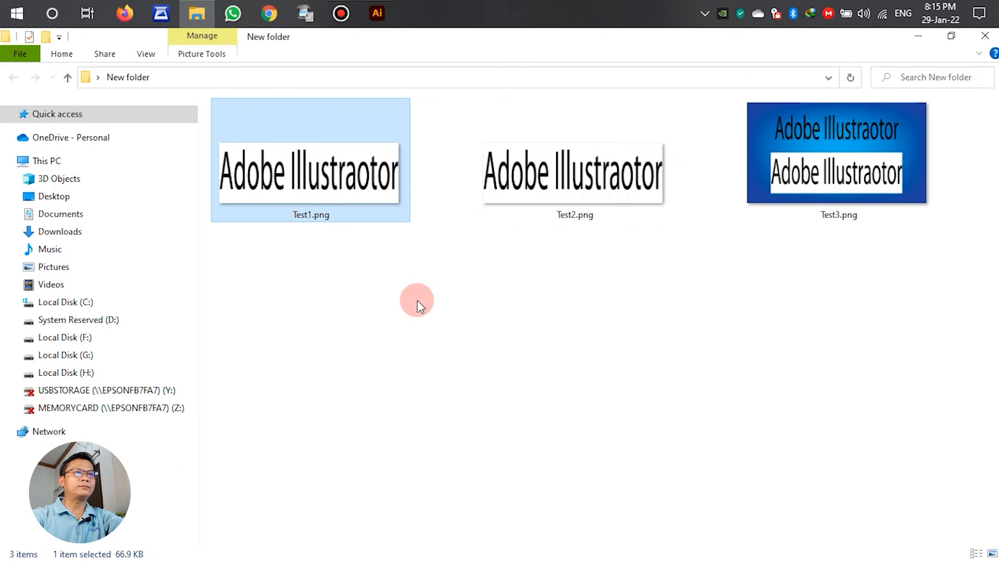
mouse_move(534, 258)
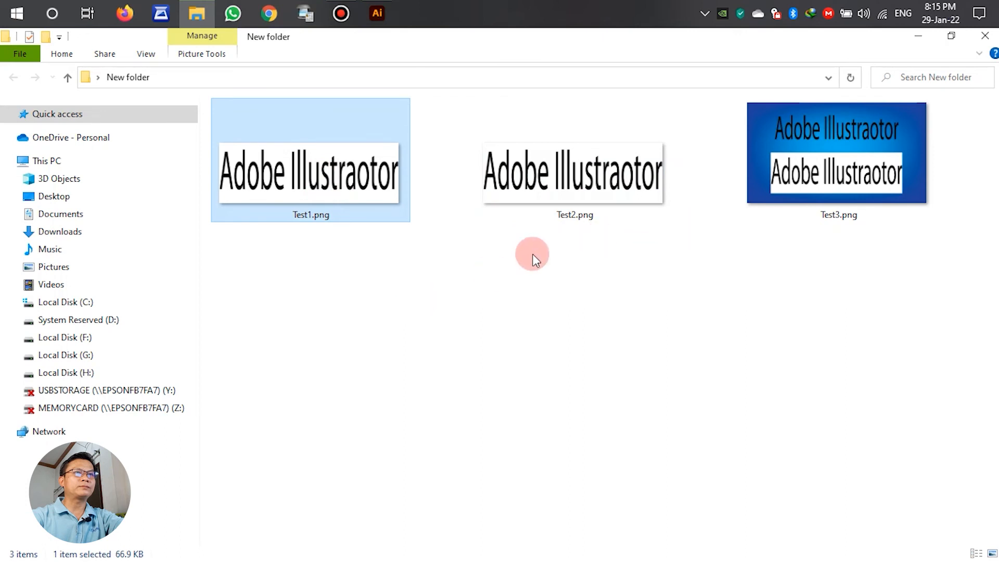
mouse_move(985, 35)
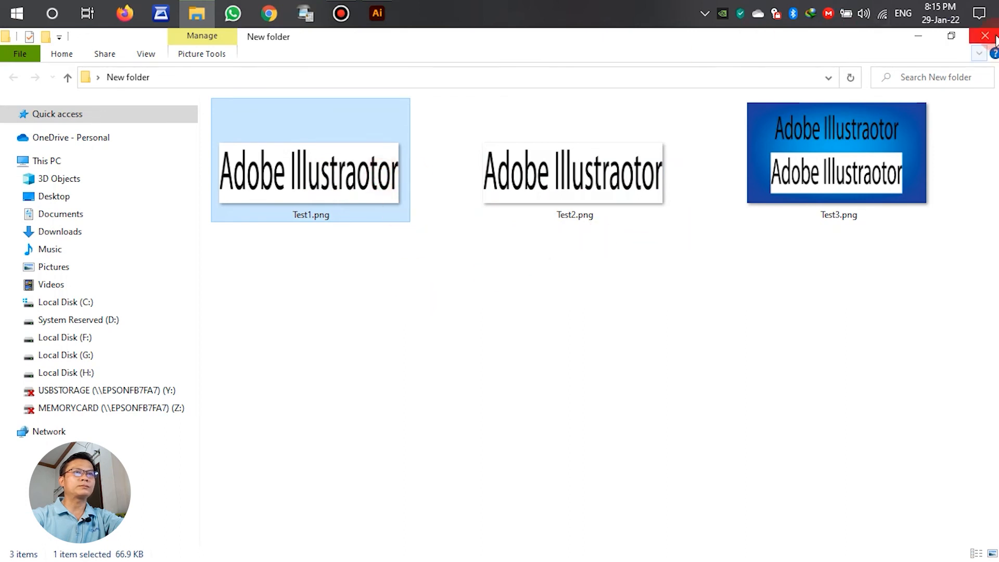
click(571, 172)
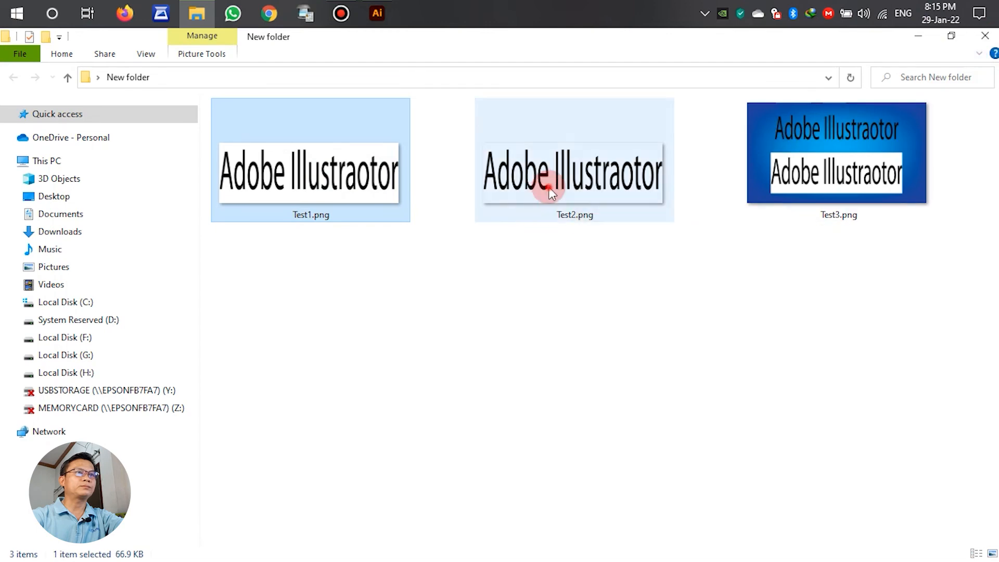